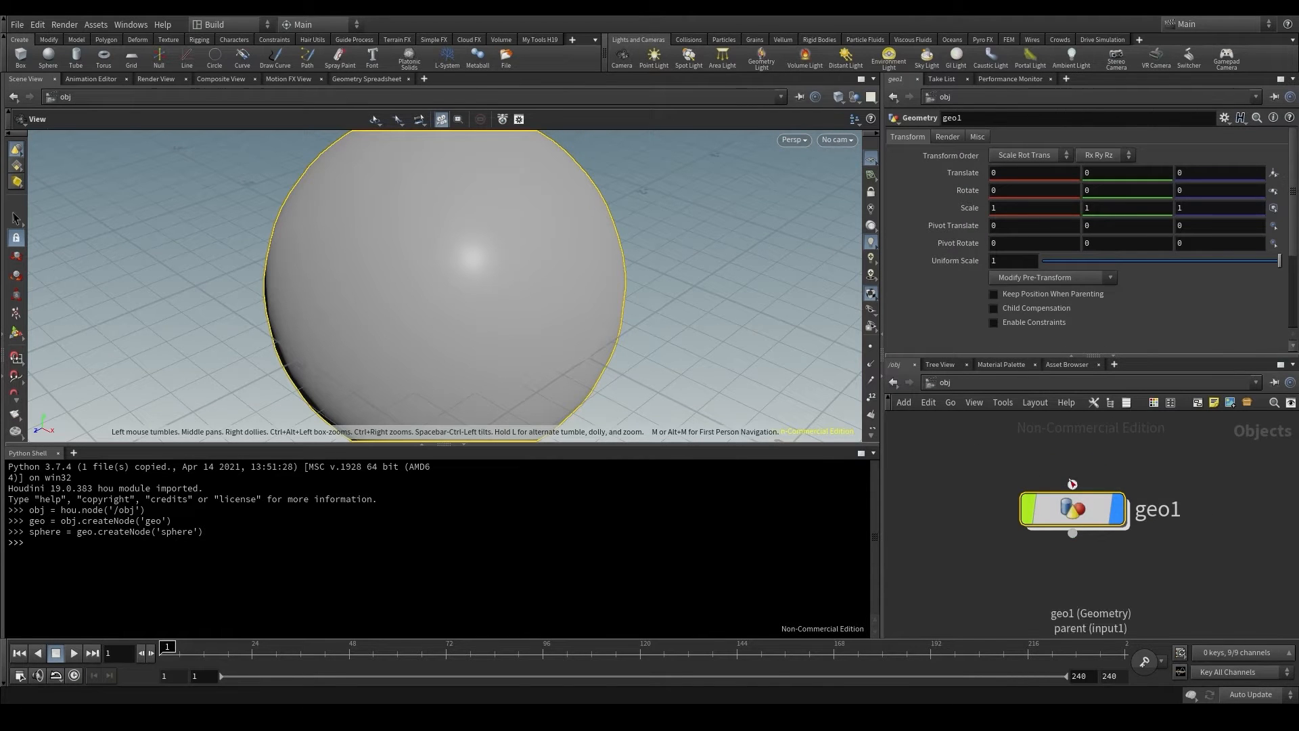
Open the hou.Node docs page at the NetworkMovableItem methods, including name() and setName().
double_click(1071, 508)
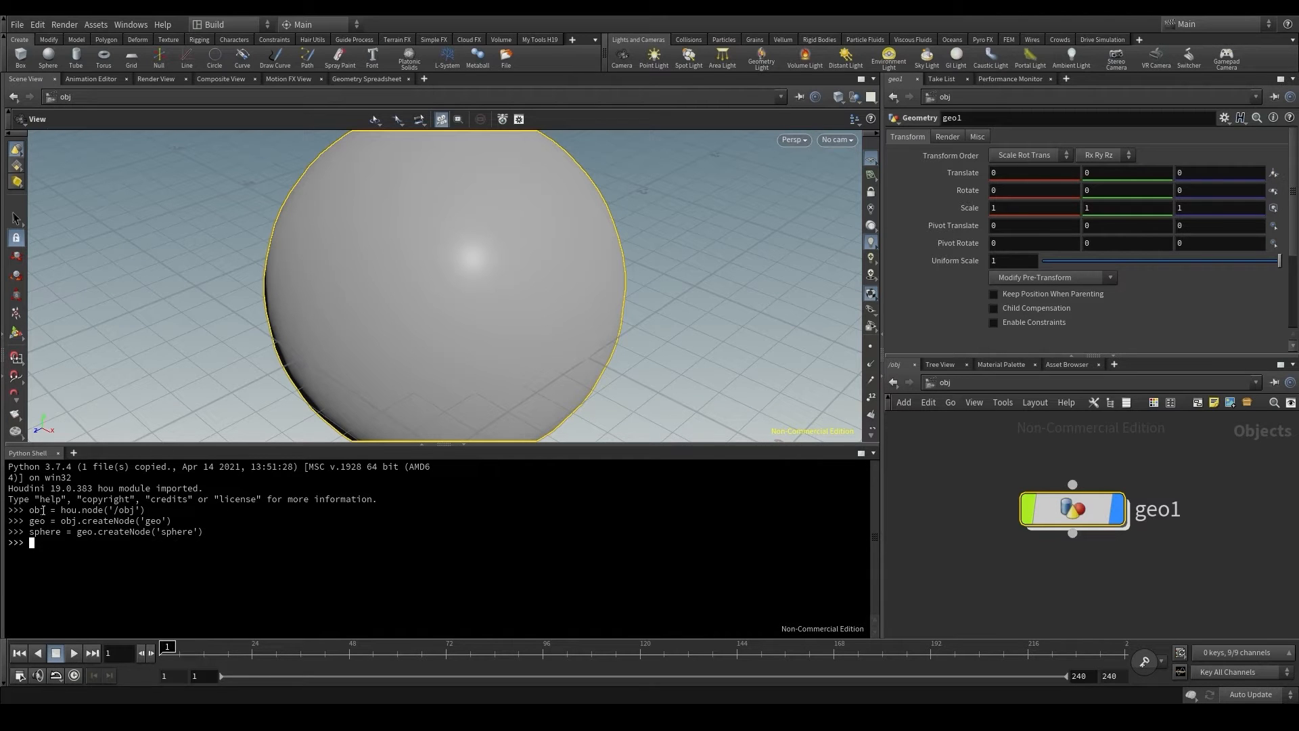
double_click(87, 509)
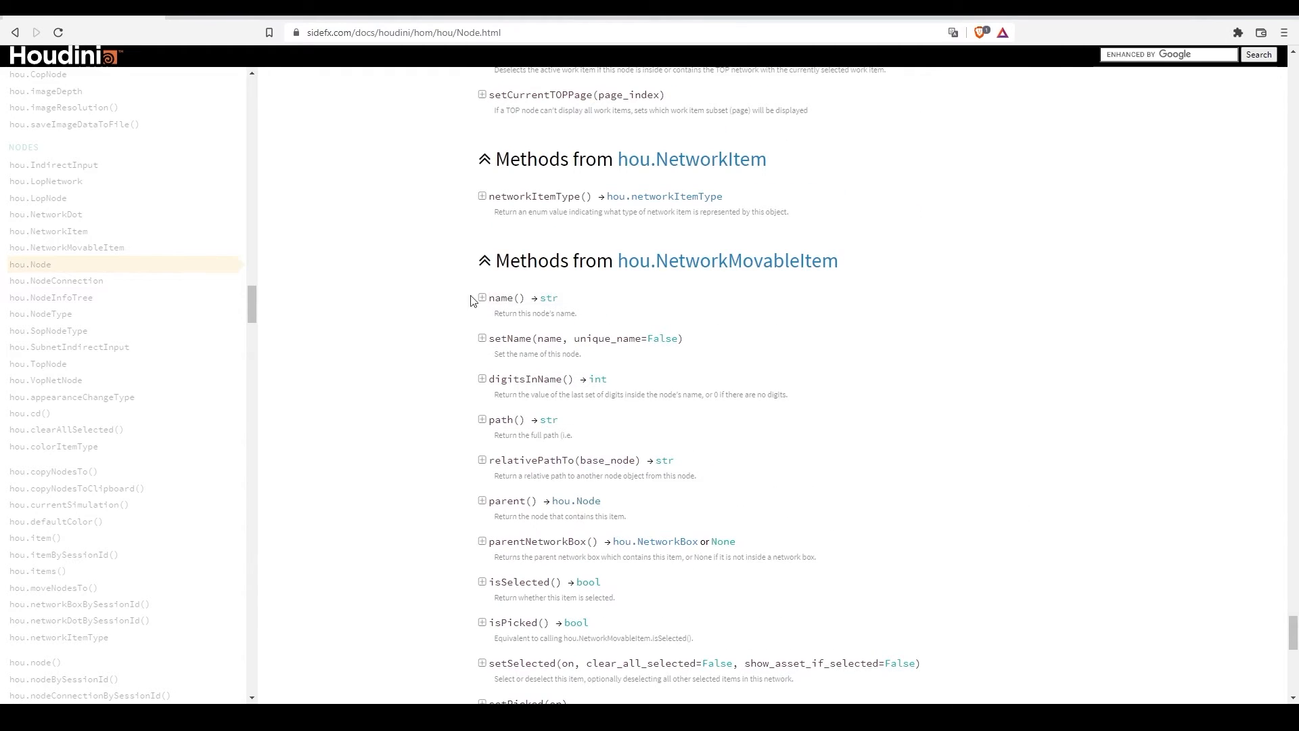
left_click(482, 297)
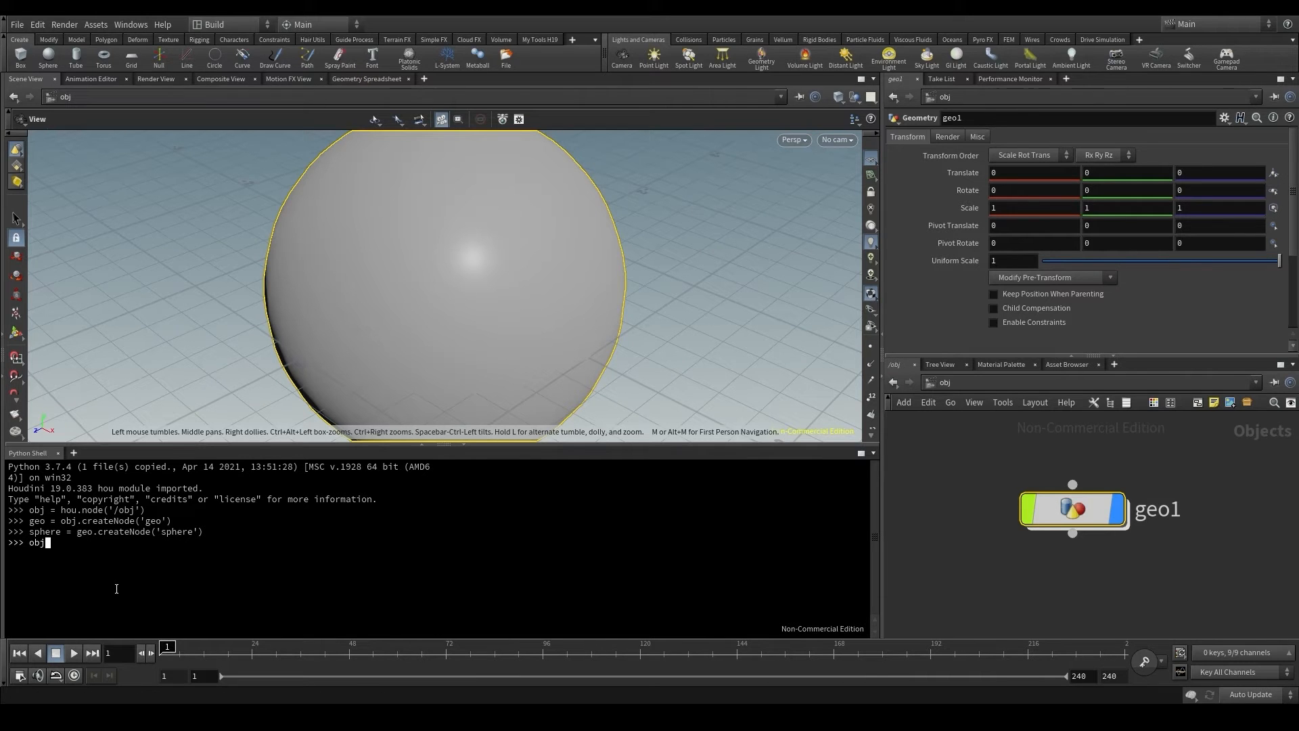
Run obj.name() and geo.name() in the Python shell, returning 'obj' and 'geo1'.
type(".name(")
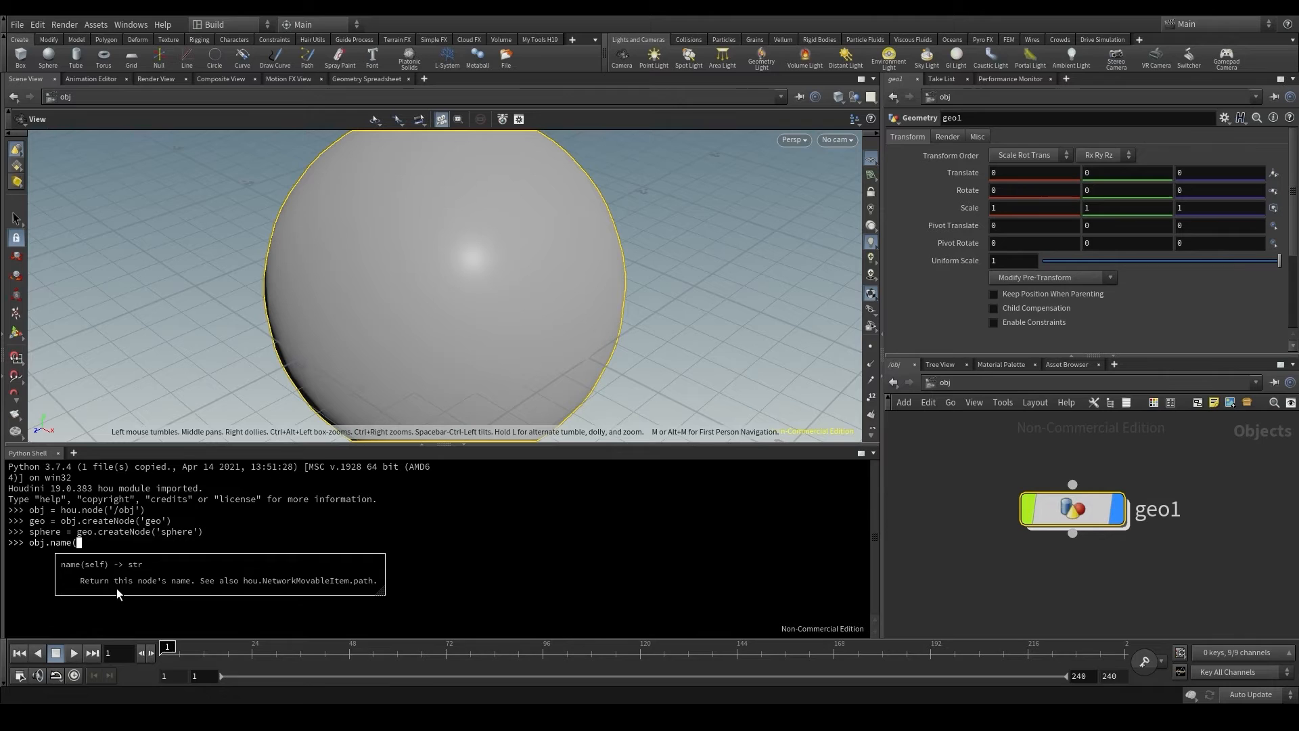
type(")")
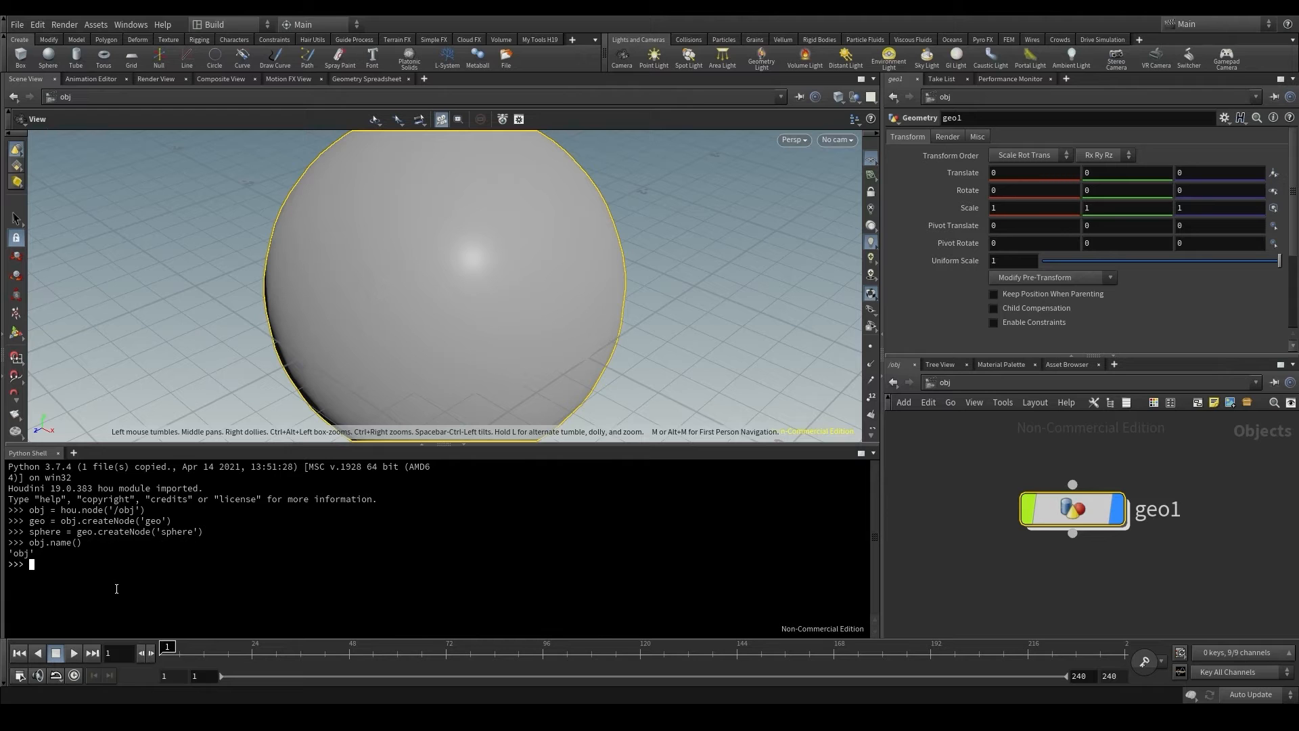
type("geo")
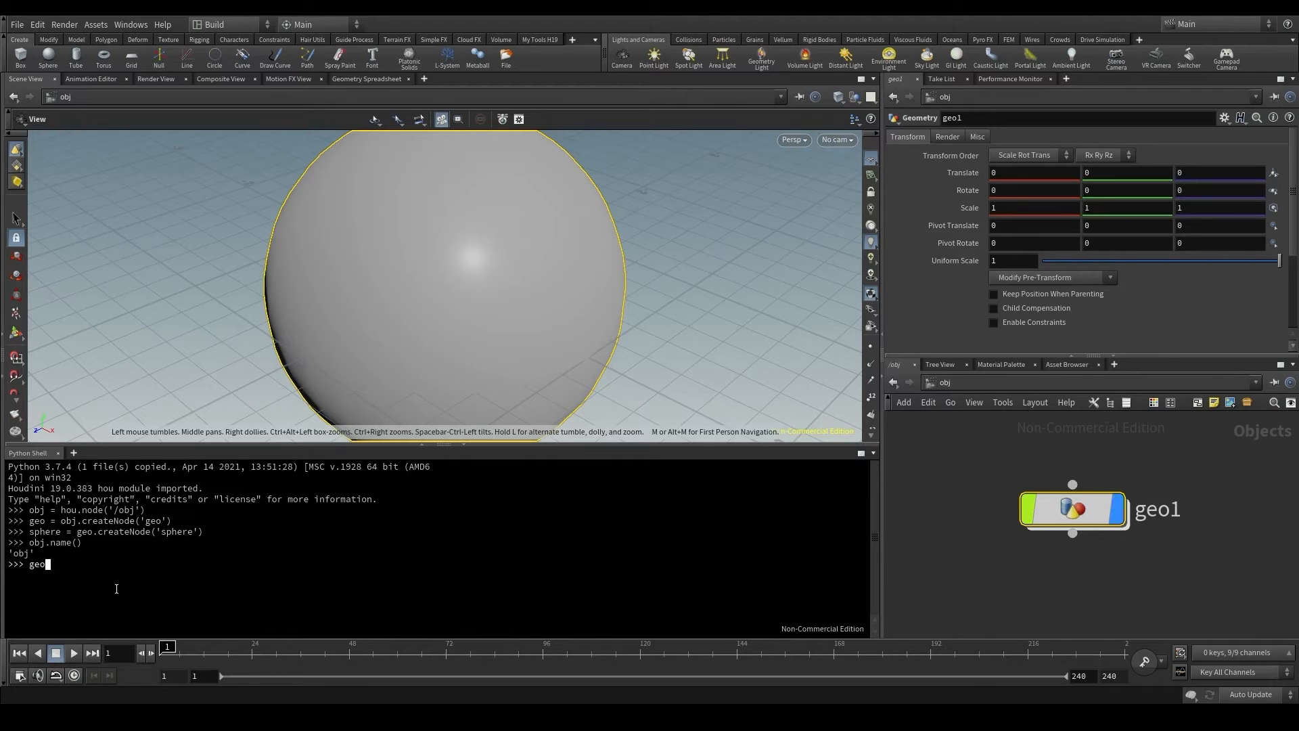
type(".name()")
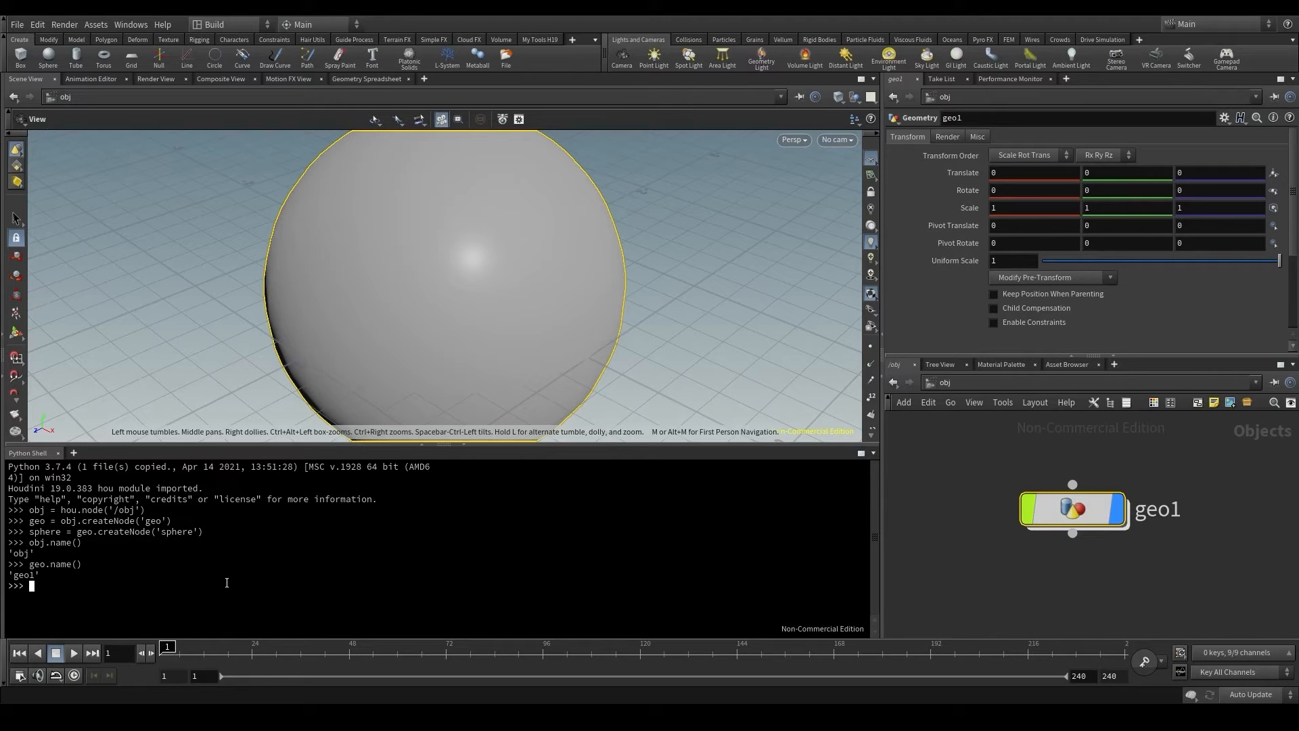
type("sphere.na")
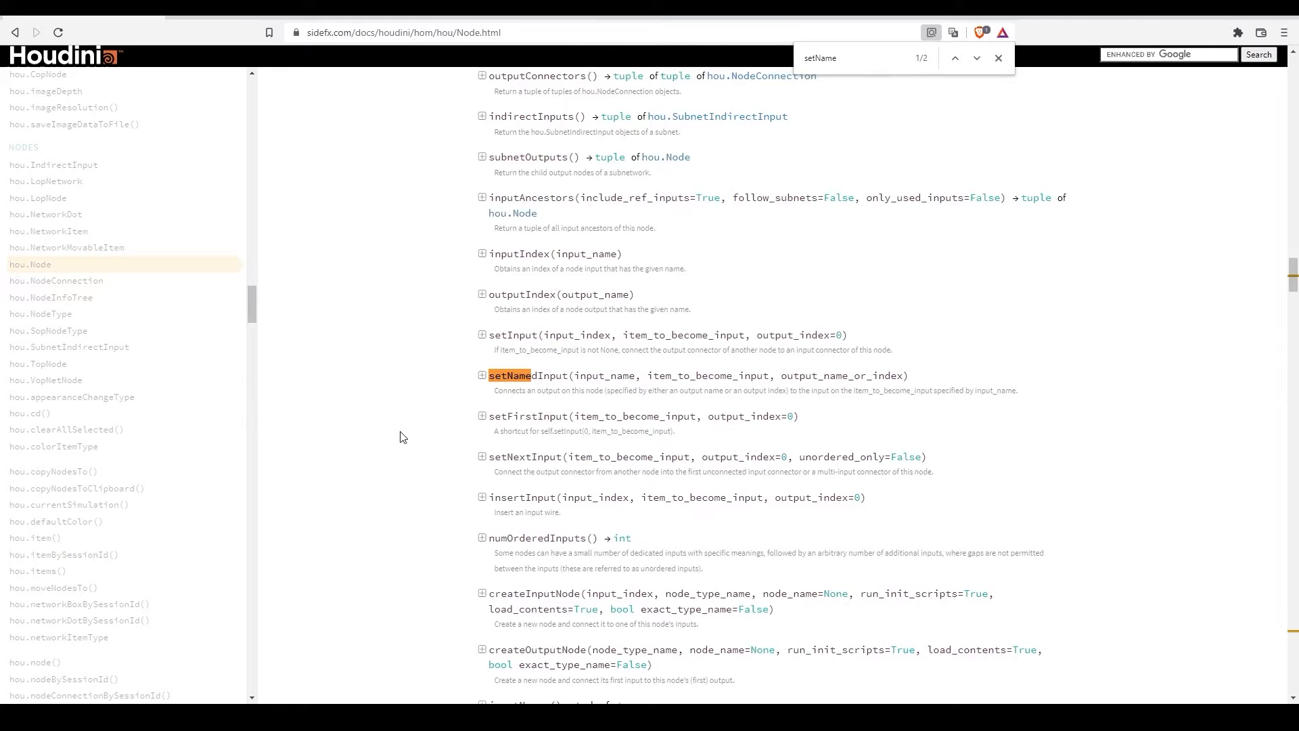
Jump to the second setName match and expand its full description with unique_name.
left_click(976, 59)
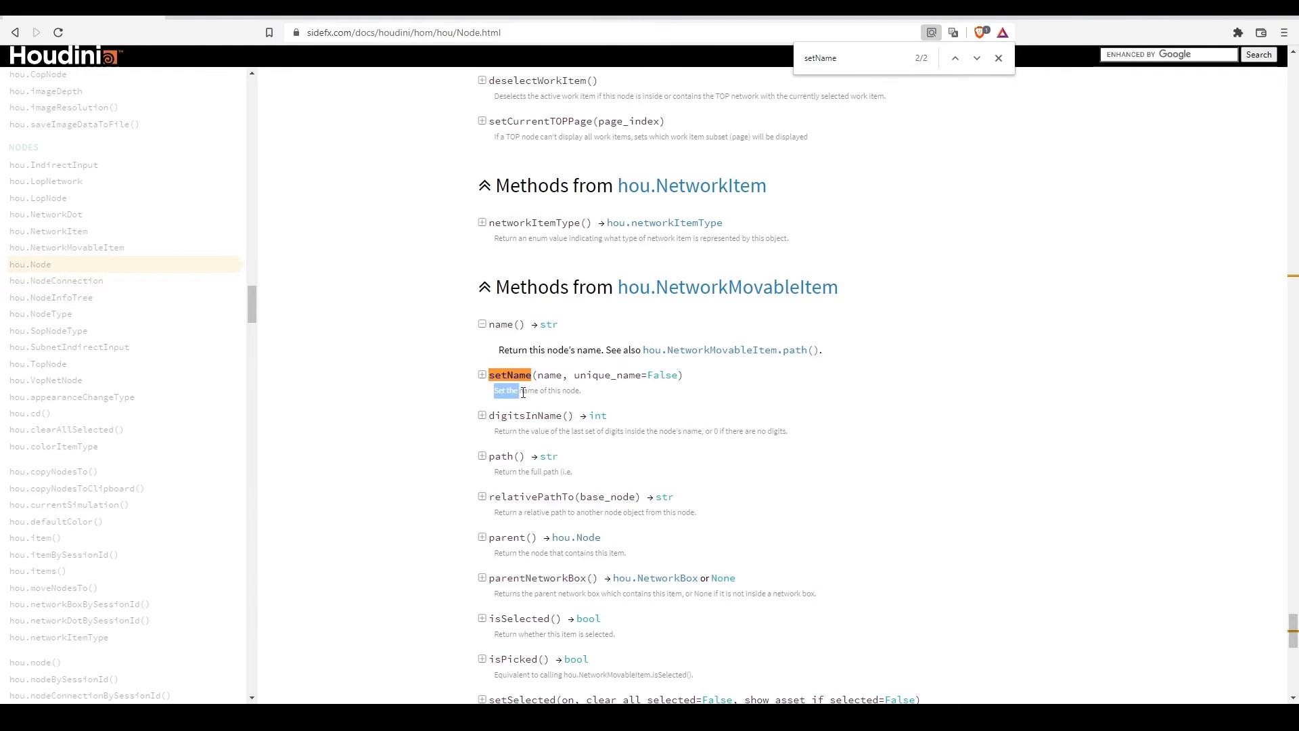
left_click(999, 58)
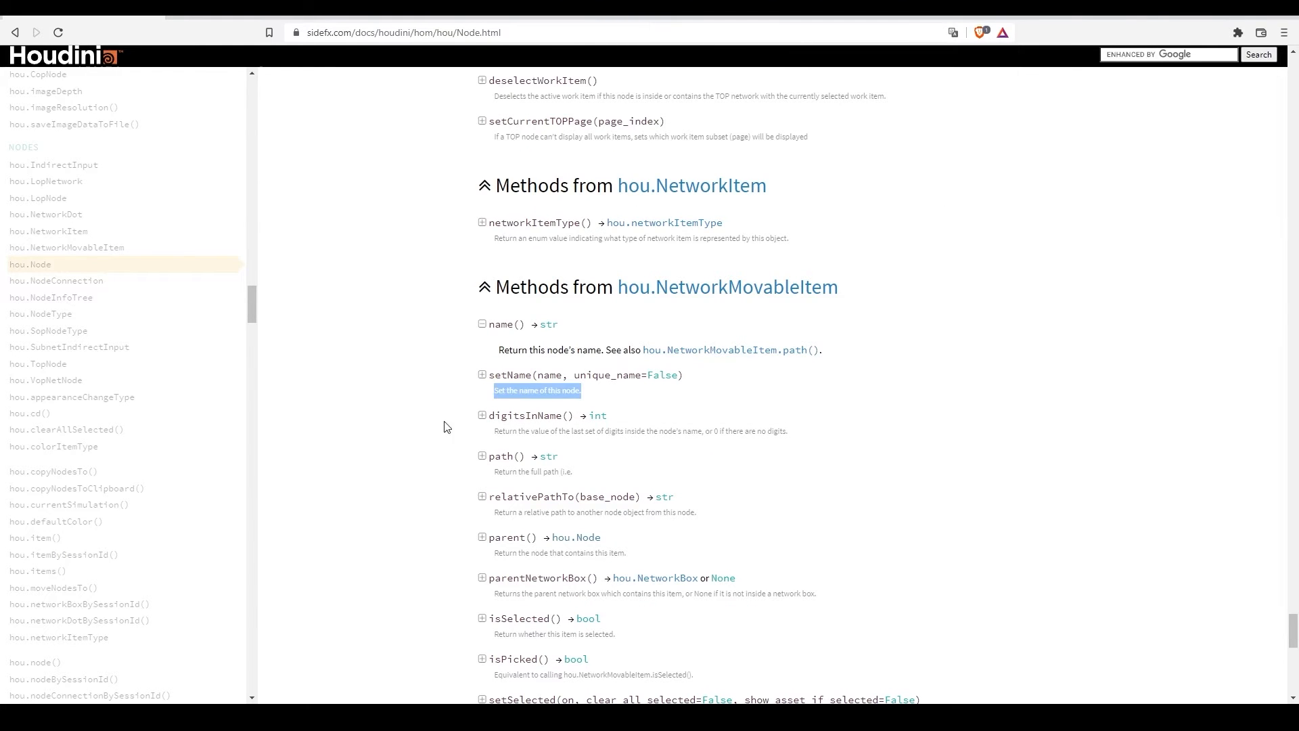
left_click(481, 374)
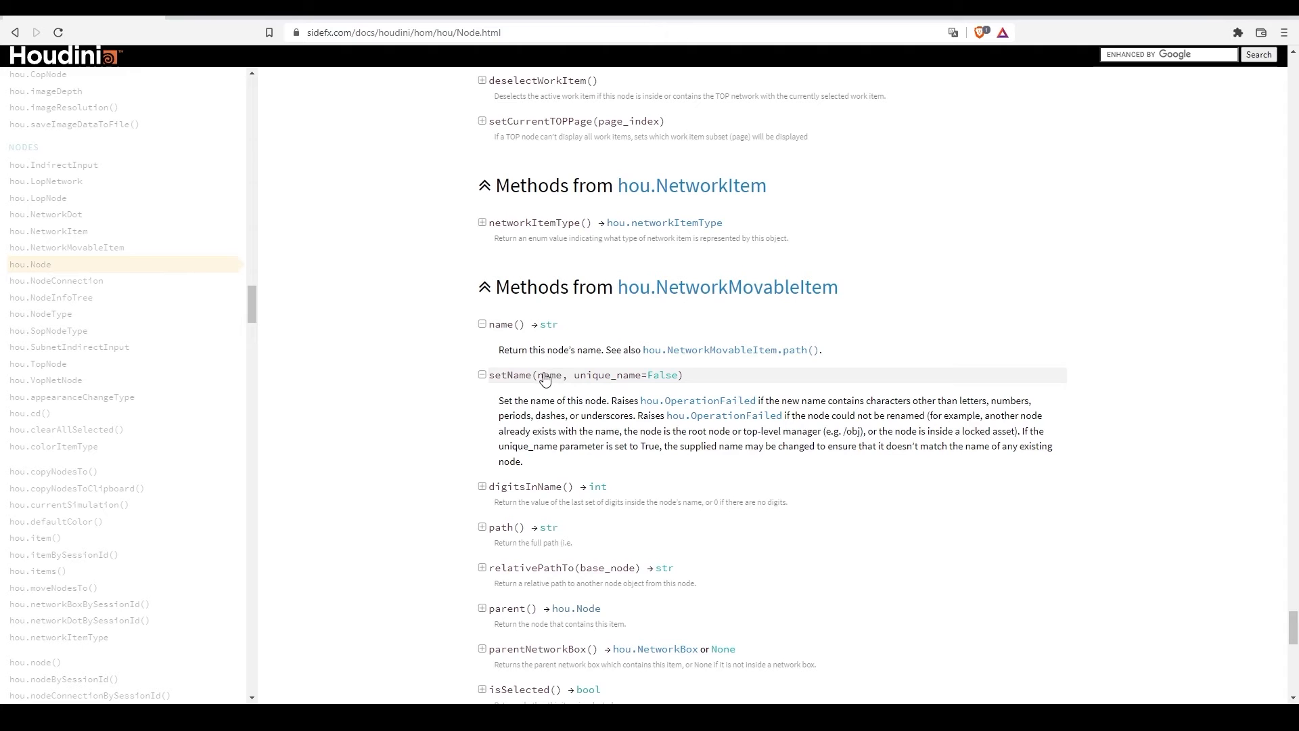
double_click(549, 374)
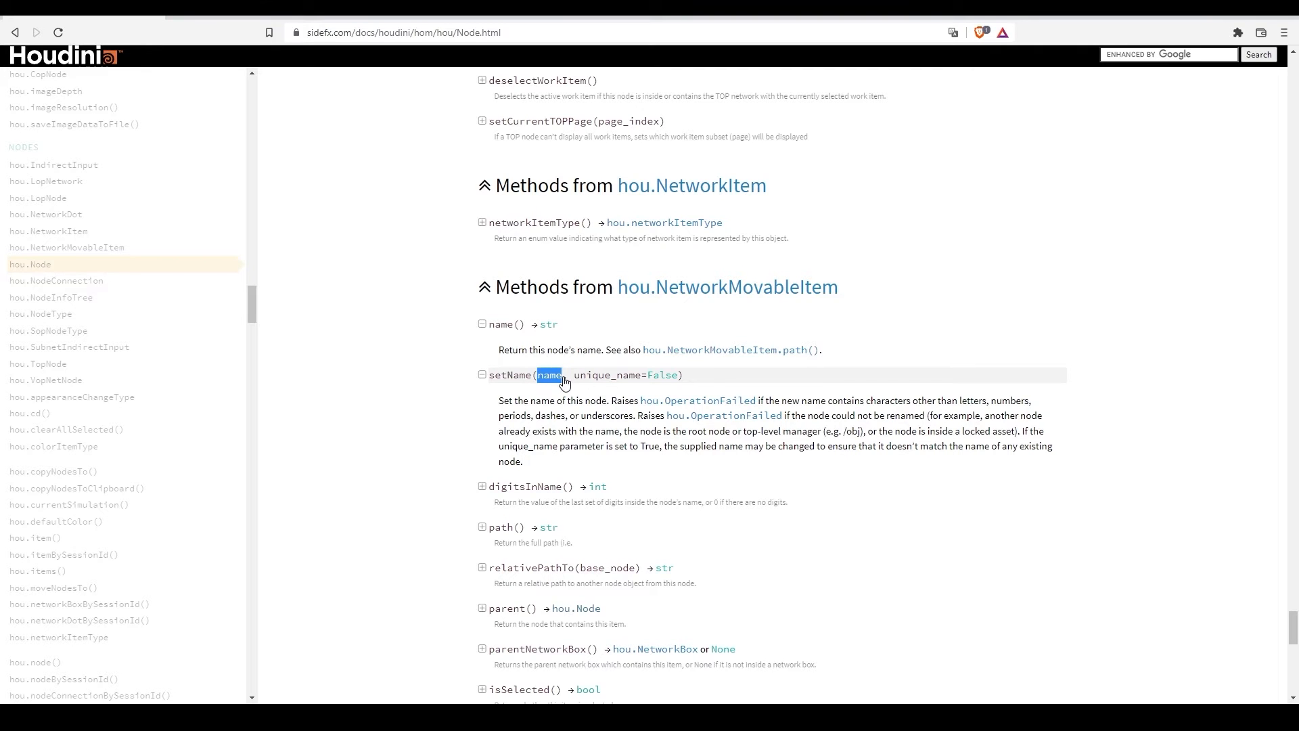
left_click(481, 374)
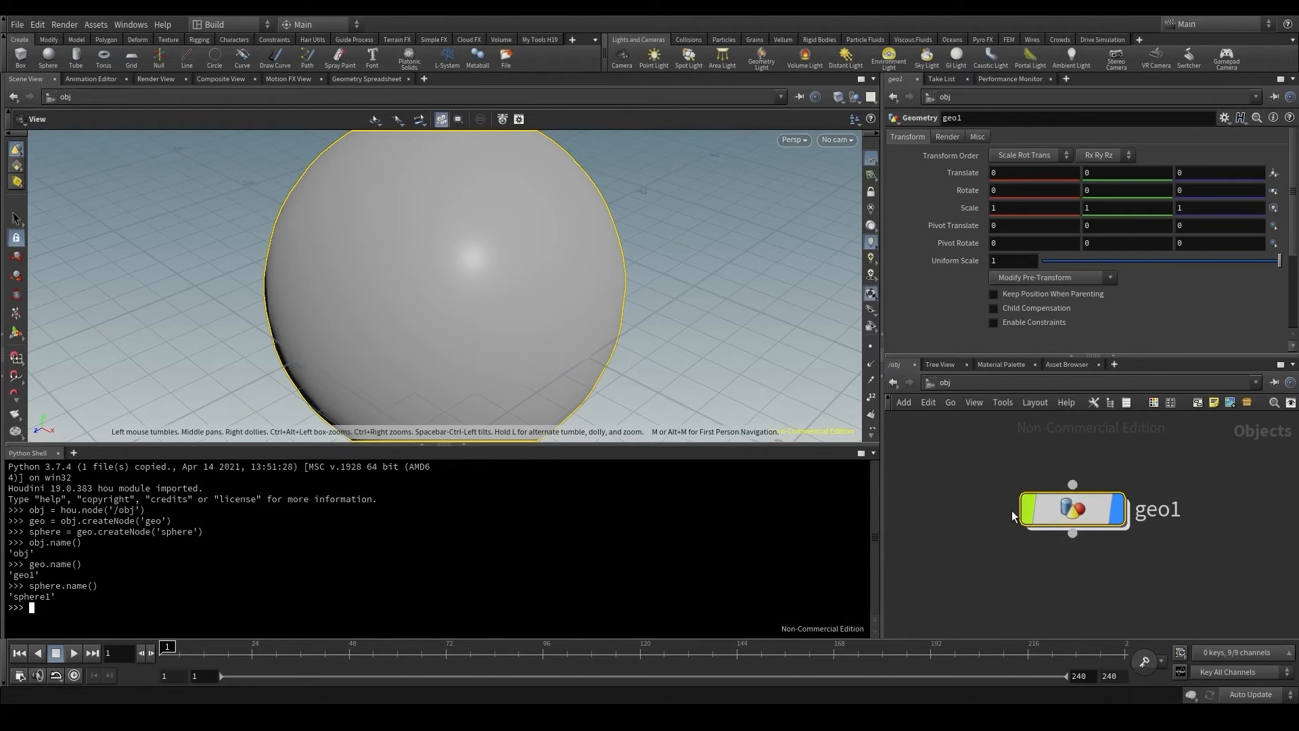
mouse_move(955, 528)
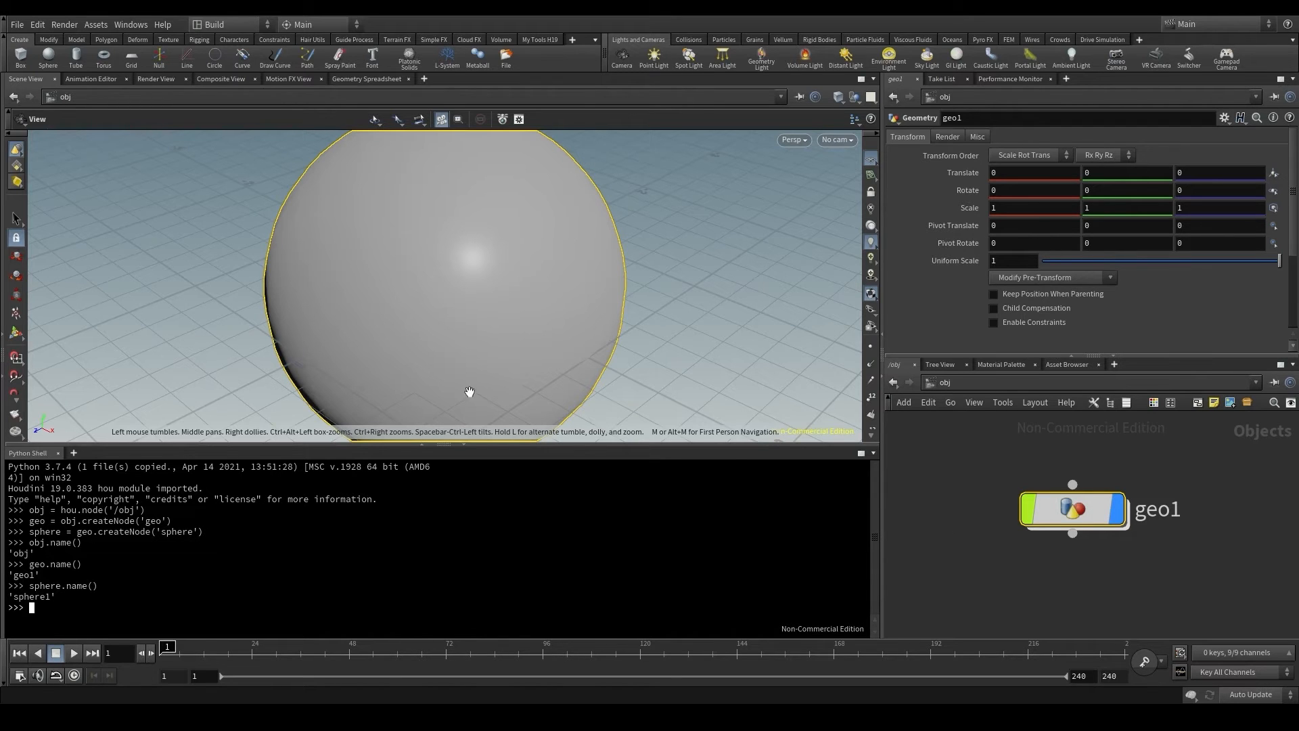
Print the obj, geo1 and sphere1 names, then try obj.setName('/obt') and get 'Invalid name'.
type("obj.setName('")
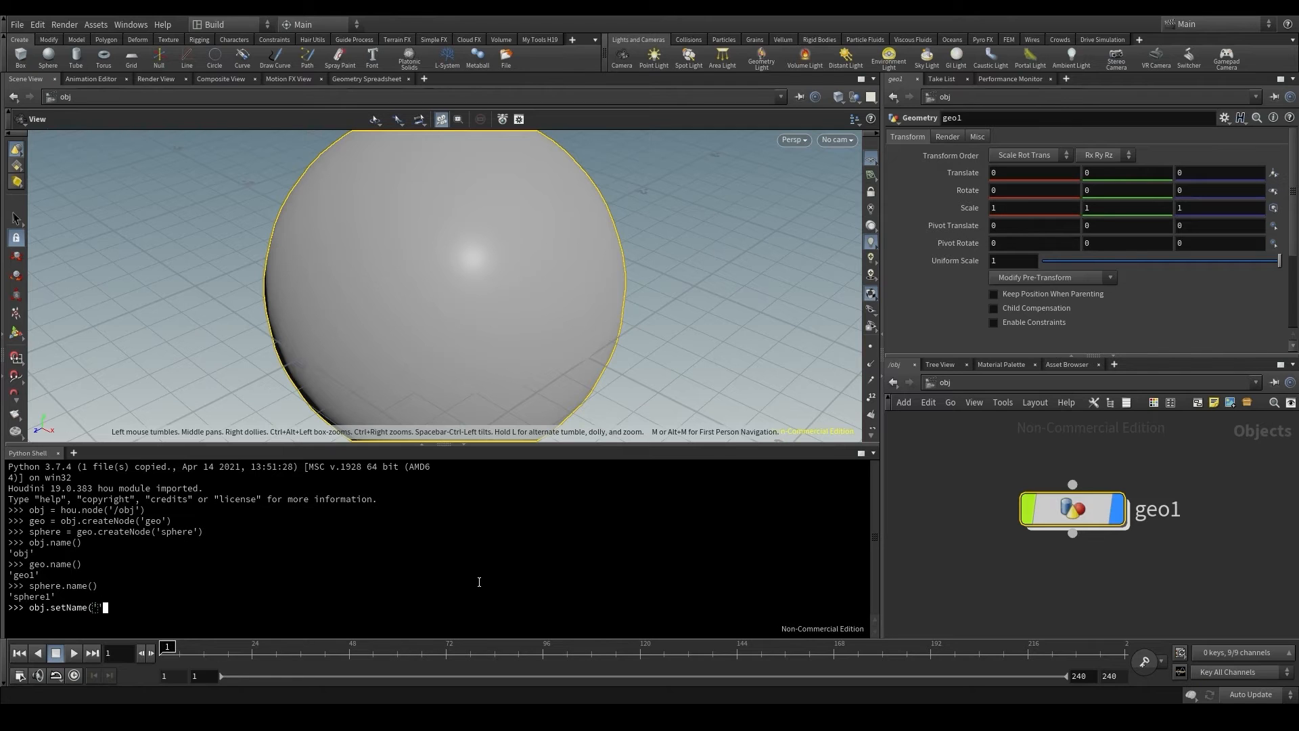
type("')")
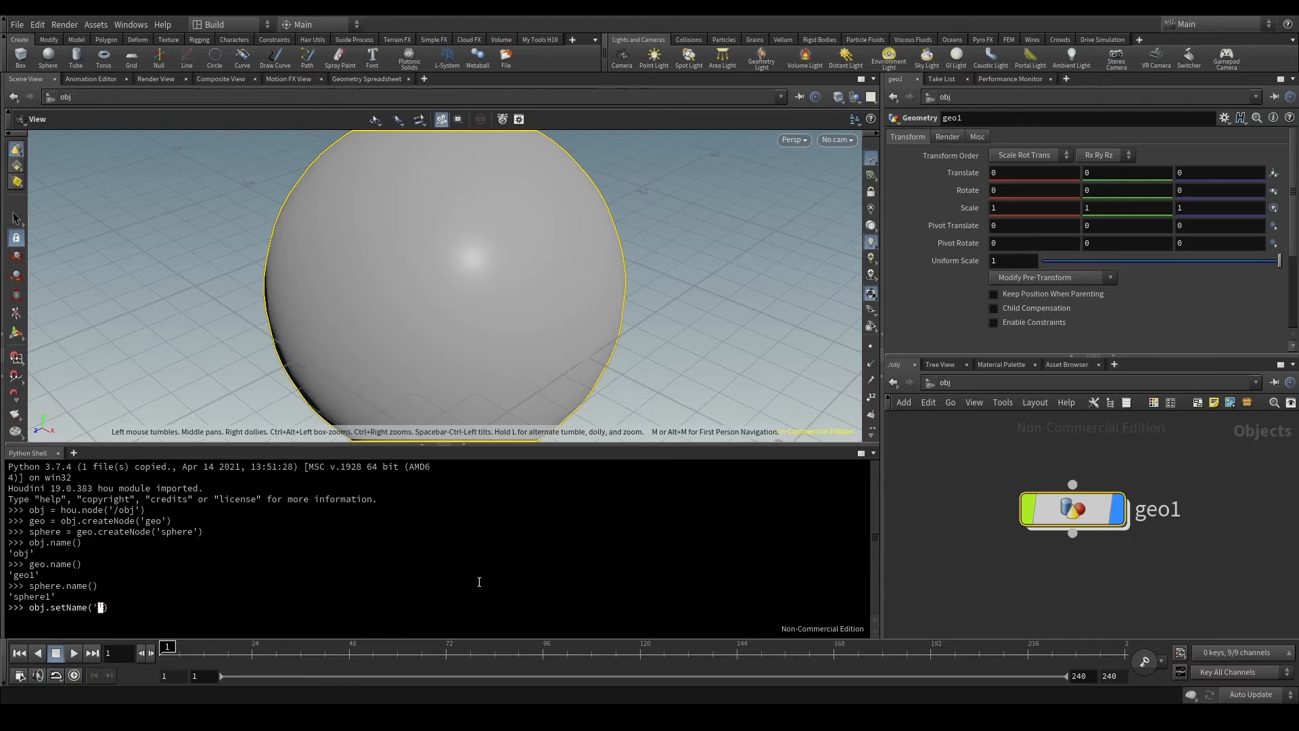
type("/")
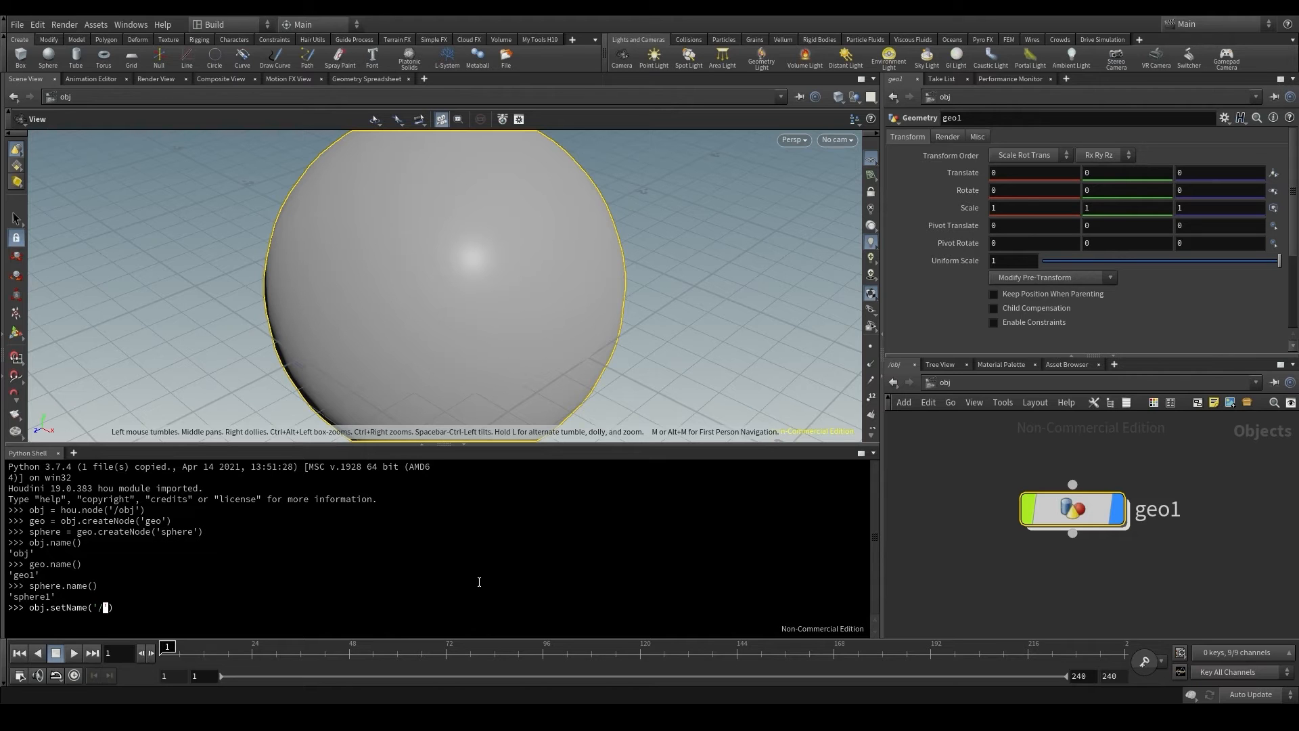
type("obt")
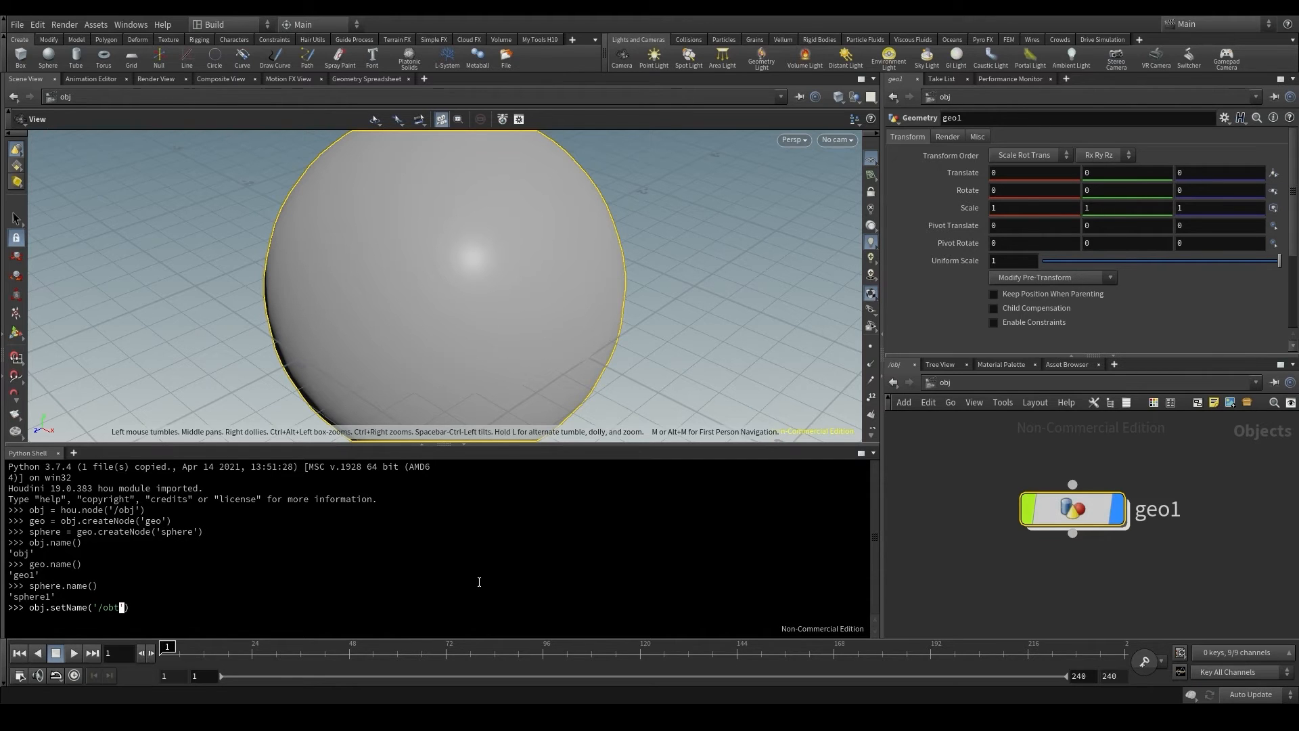
key("Return")
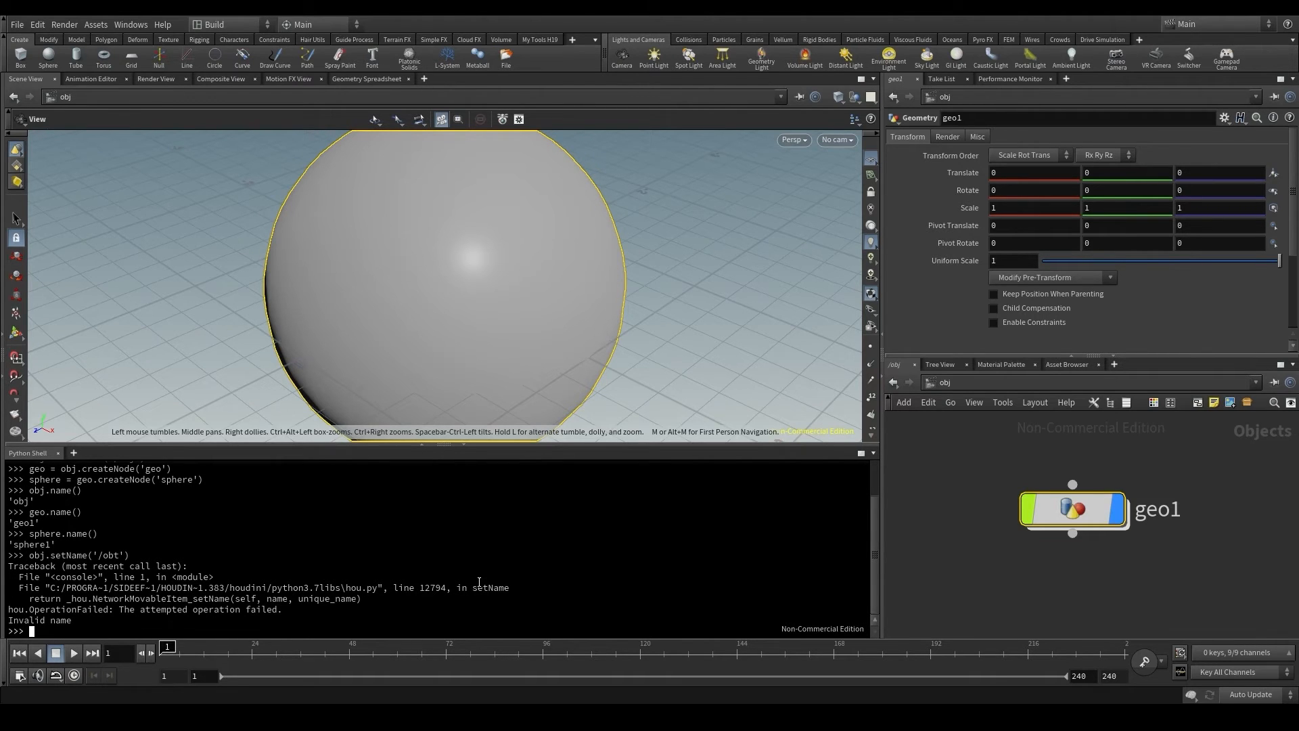
type("geo.setName('")
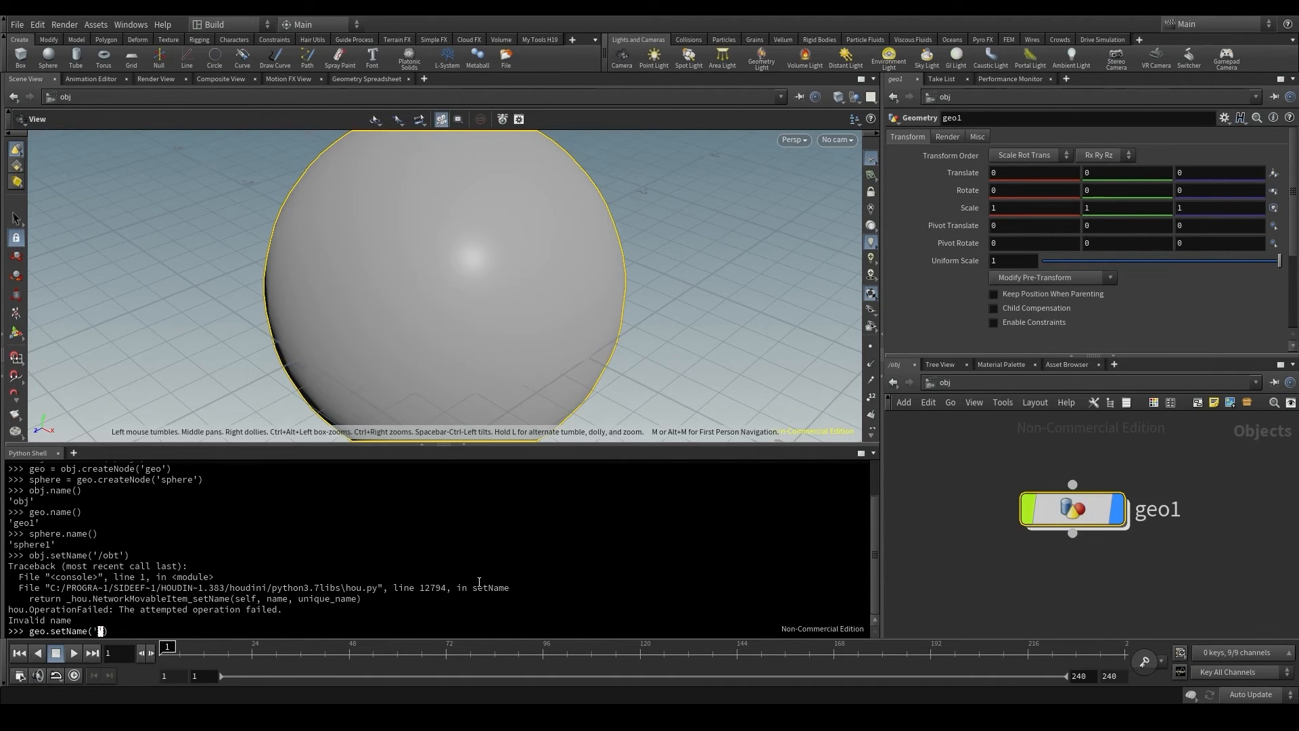
Rename the geo1 node to 'myGeometry' with geo.setName('myGeometry').
type("myGeometry")
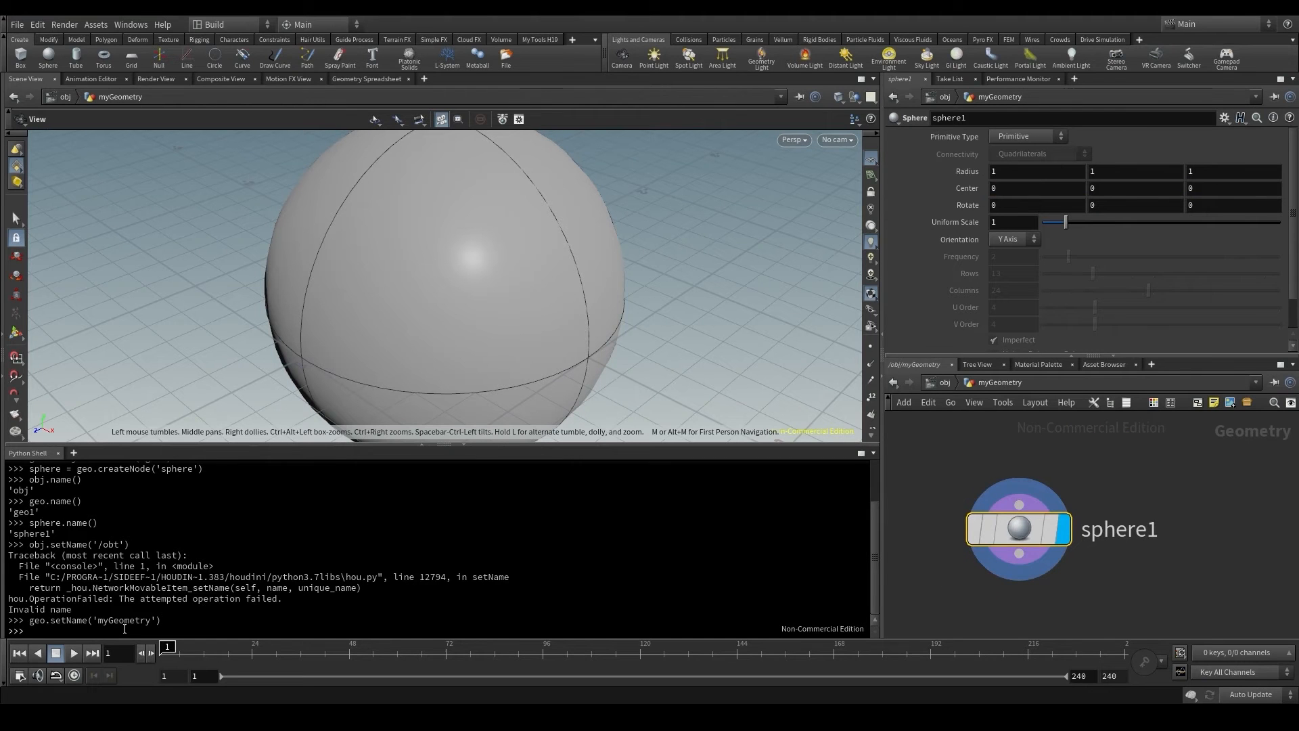
type("sphere.")
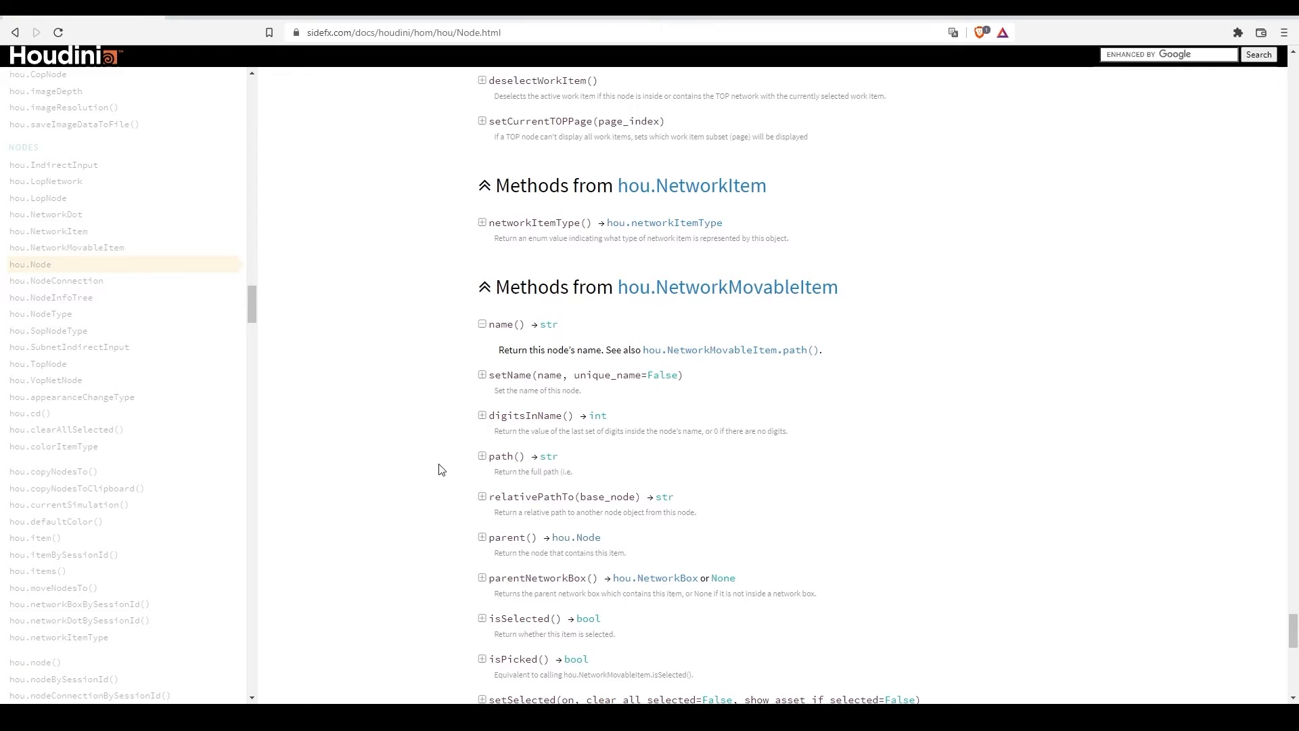
Search the docs for createNode and expand its entry to read node_type_name and node_name.
type("createNode")
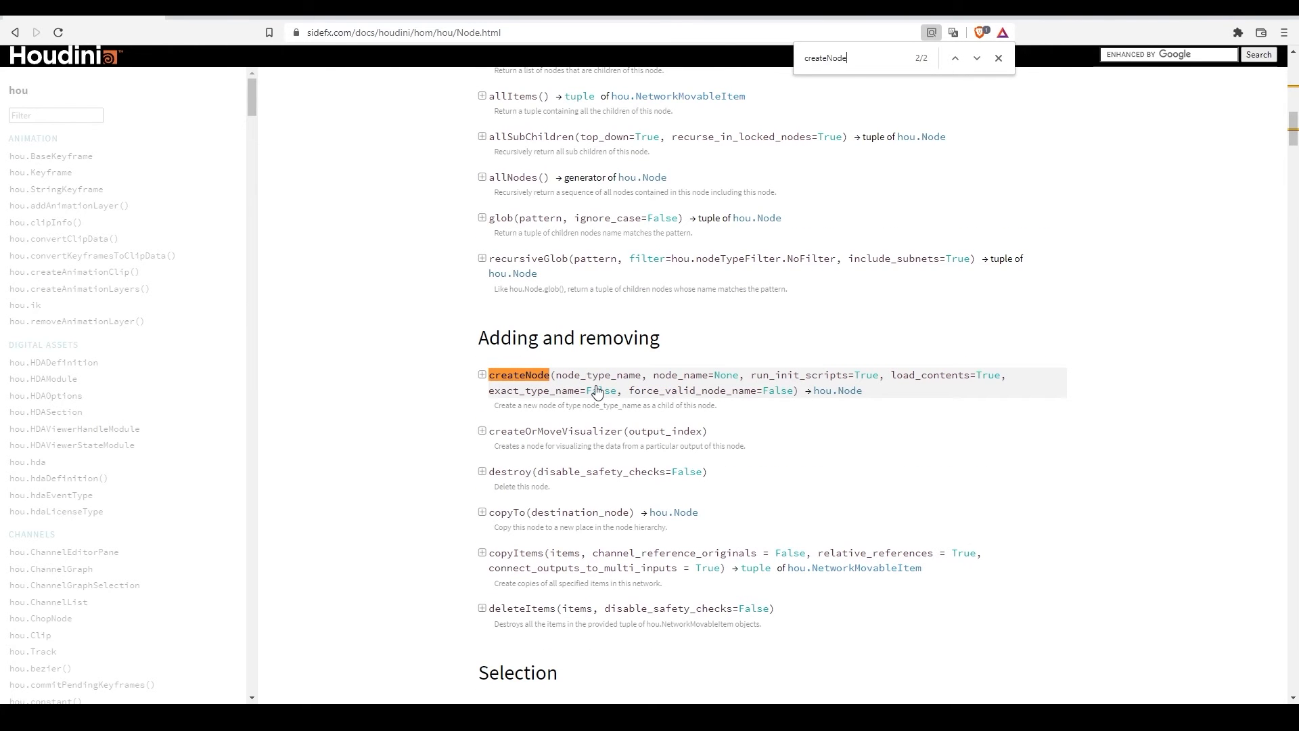
left_click(482, 374)
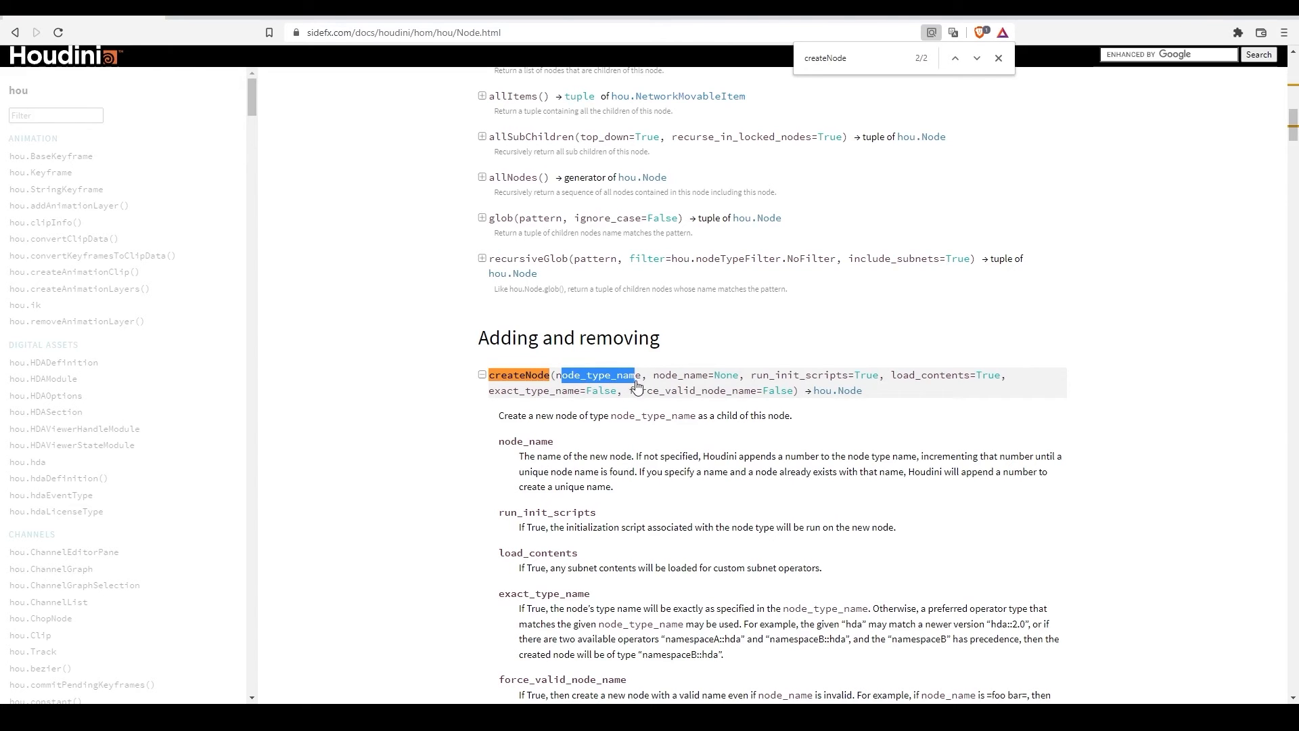
left_click(482, 374)
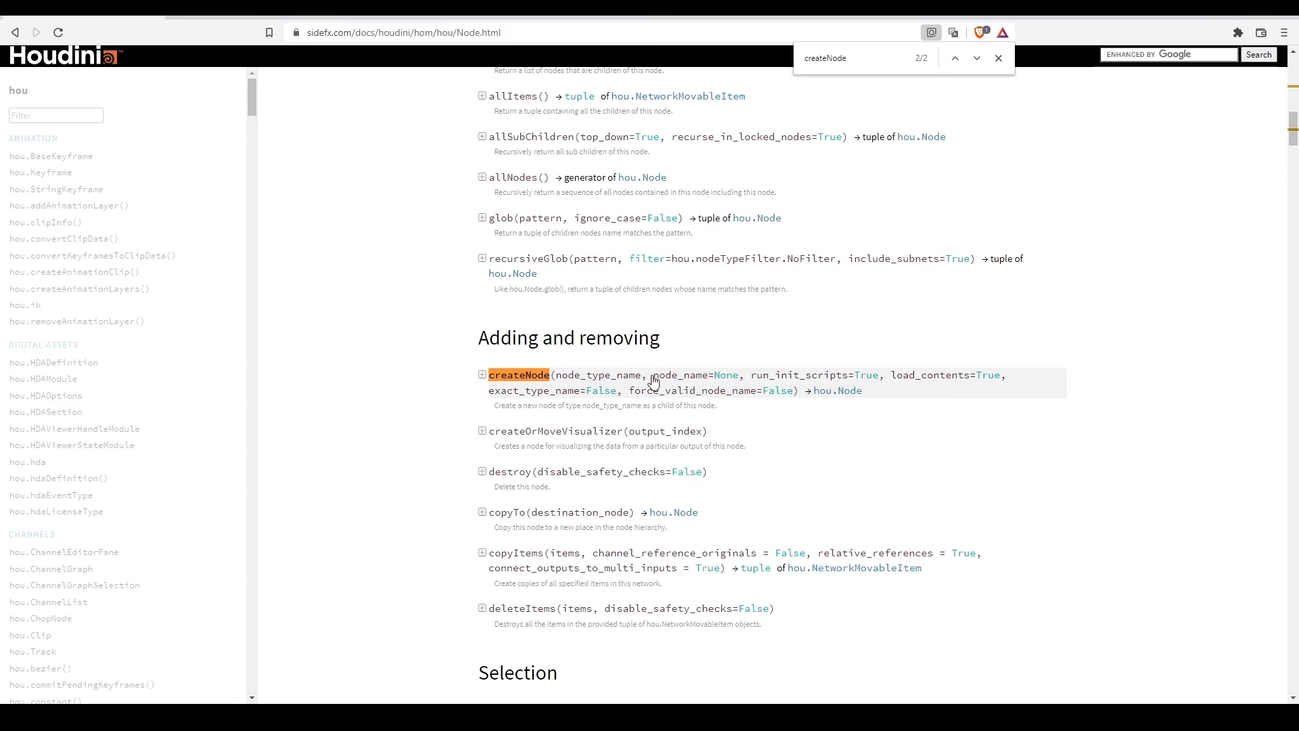
left_click(482, 374)
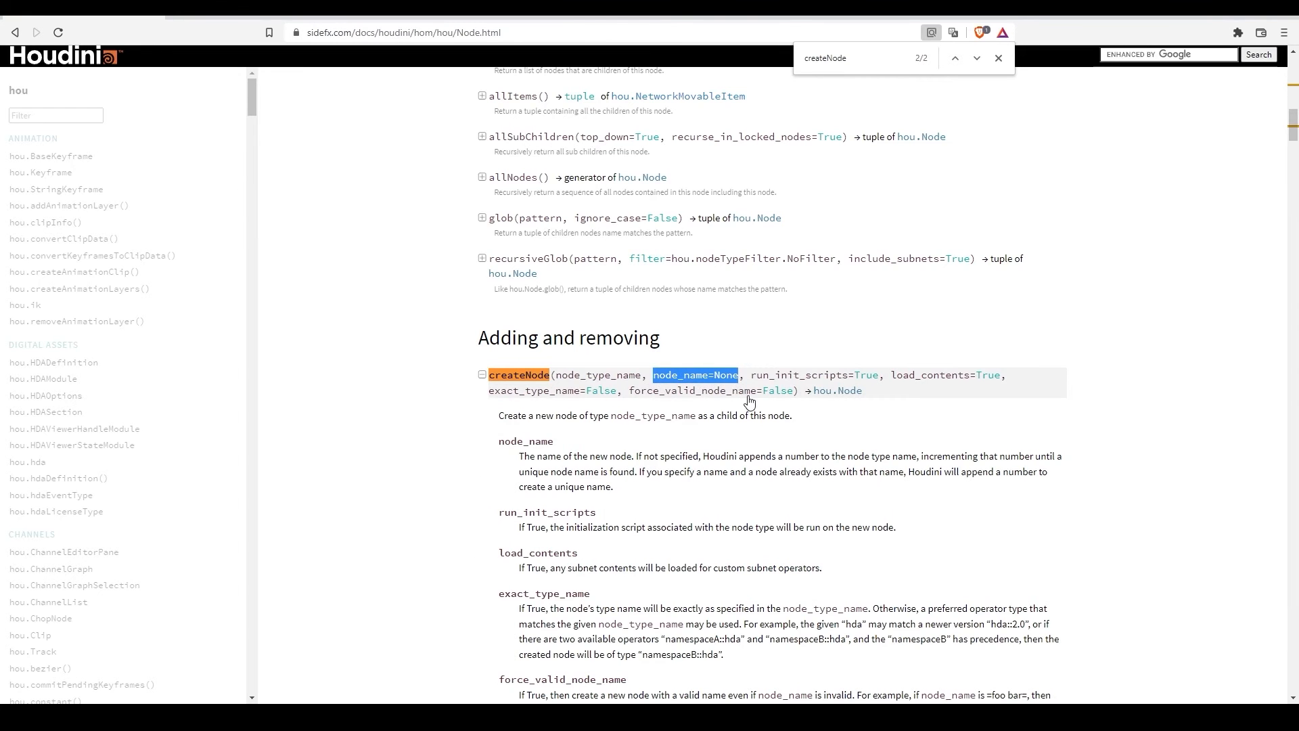
mouse_move(747, 391)
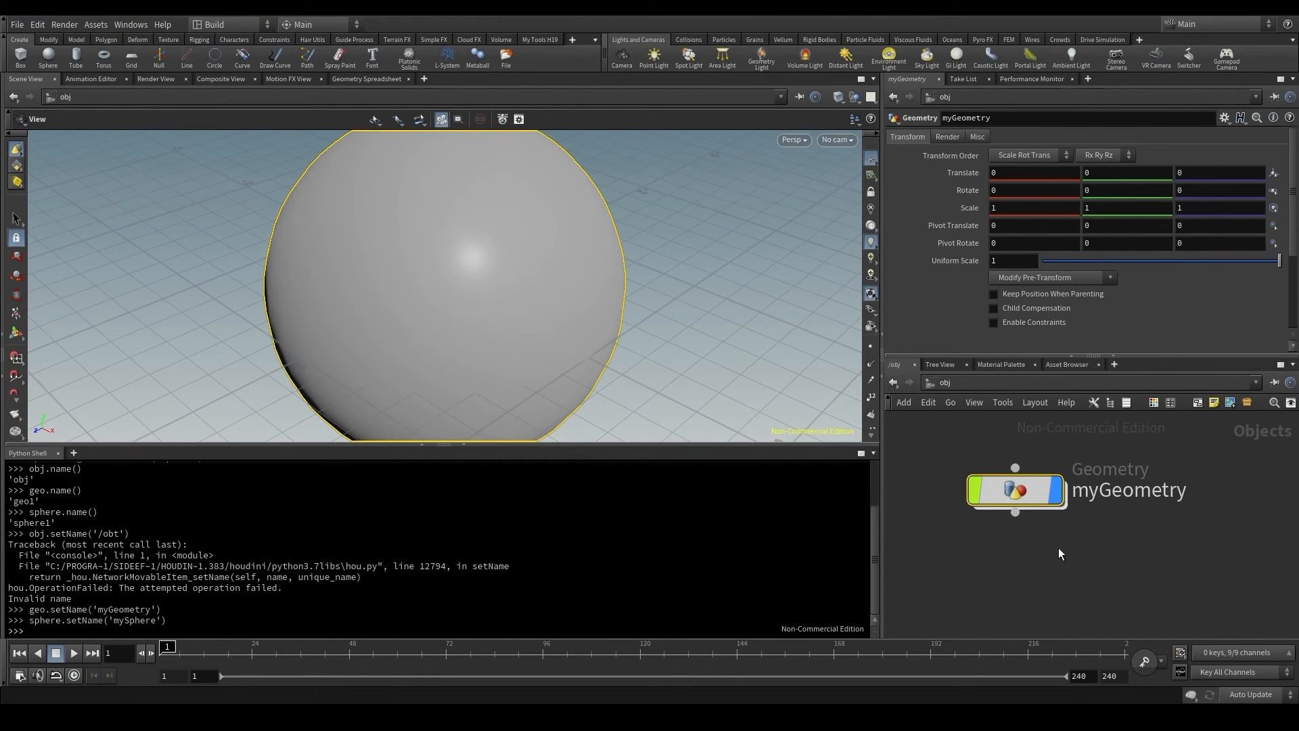
Rename the sphere to mySphere, create a geo node named myGeo, and select it.
type("obj.createN")
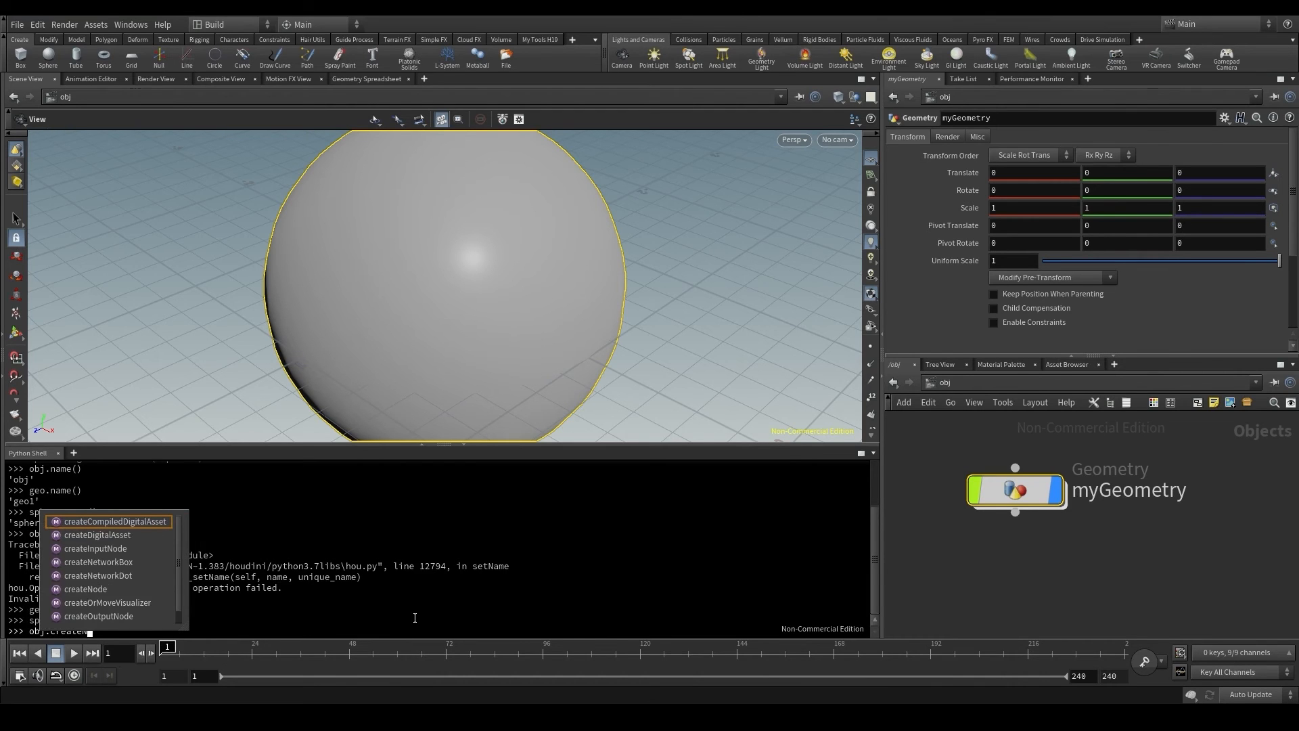
type("obj.createNode('geo',")
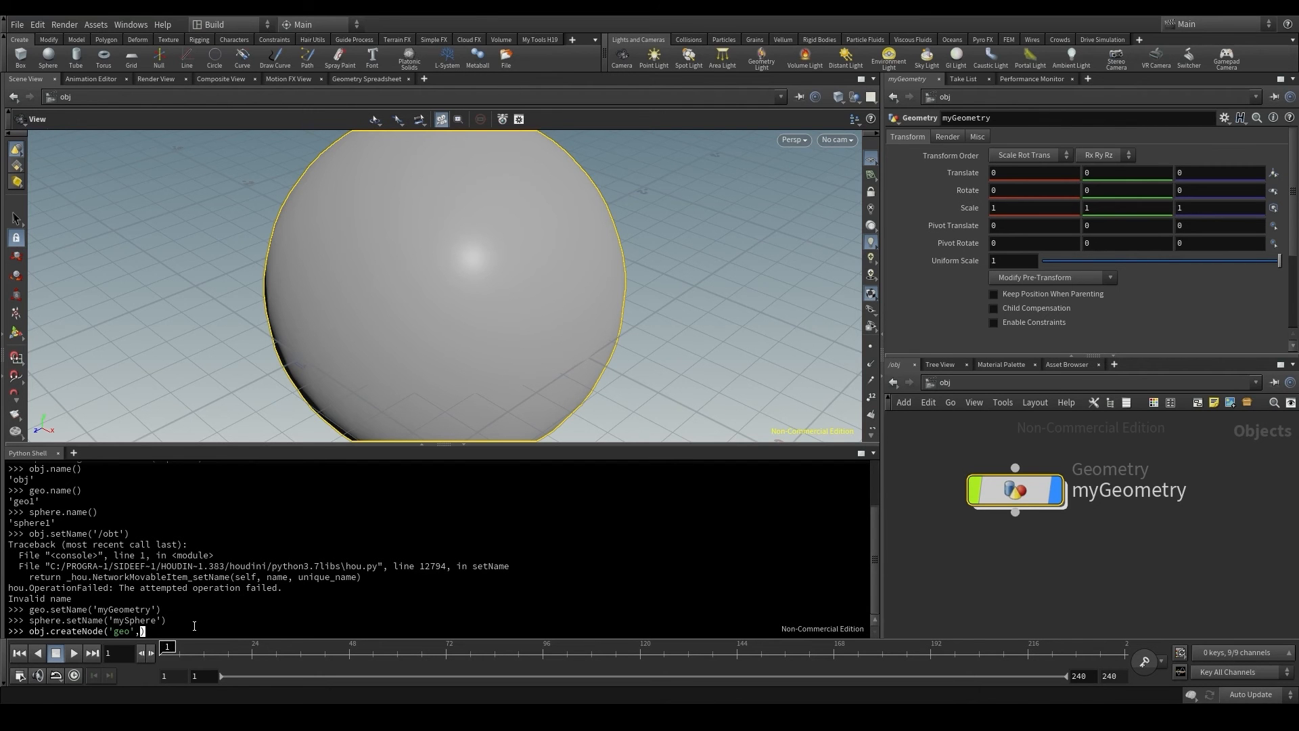
type("'")
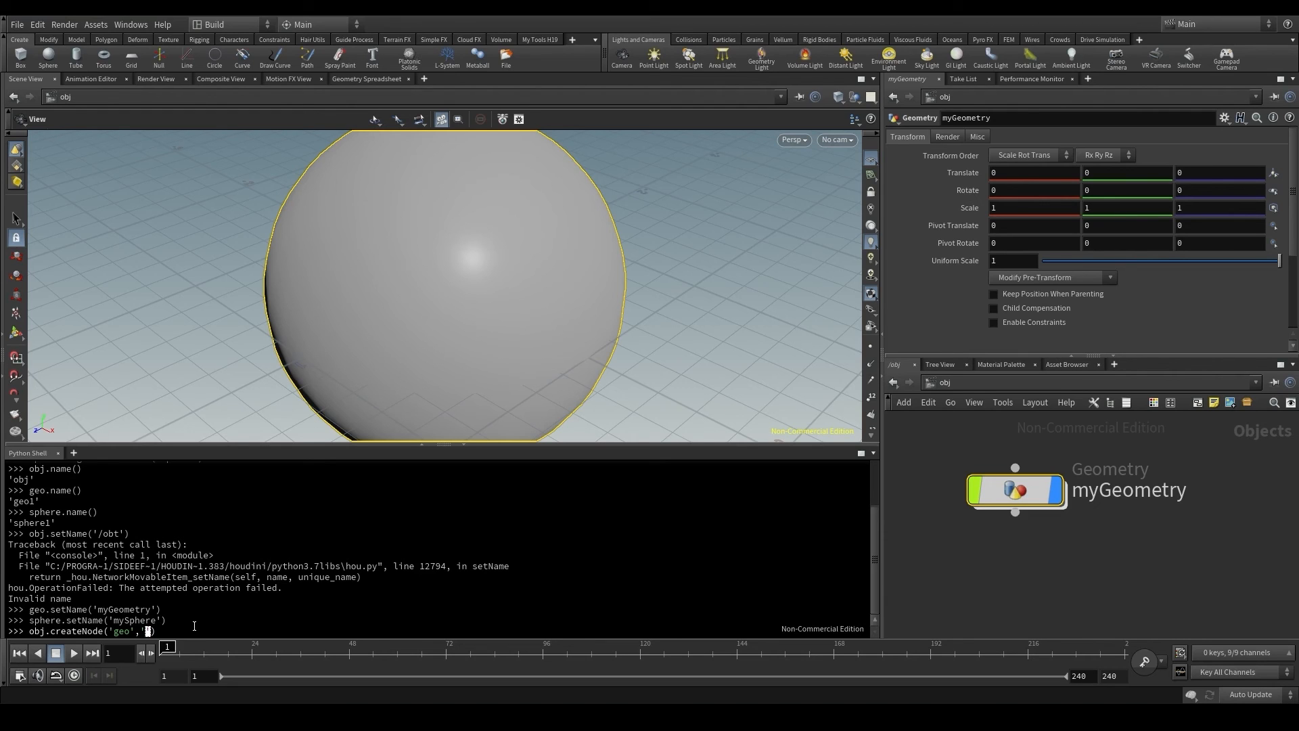
type("myGeo")
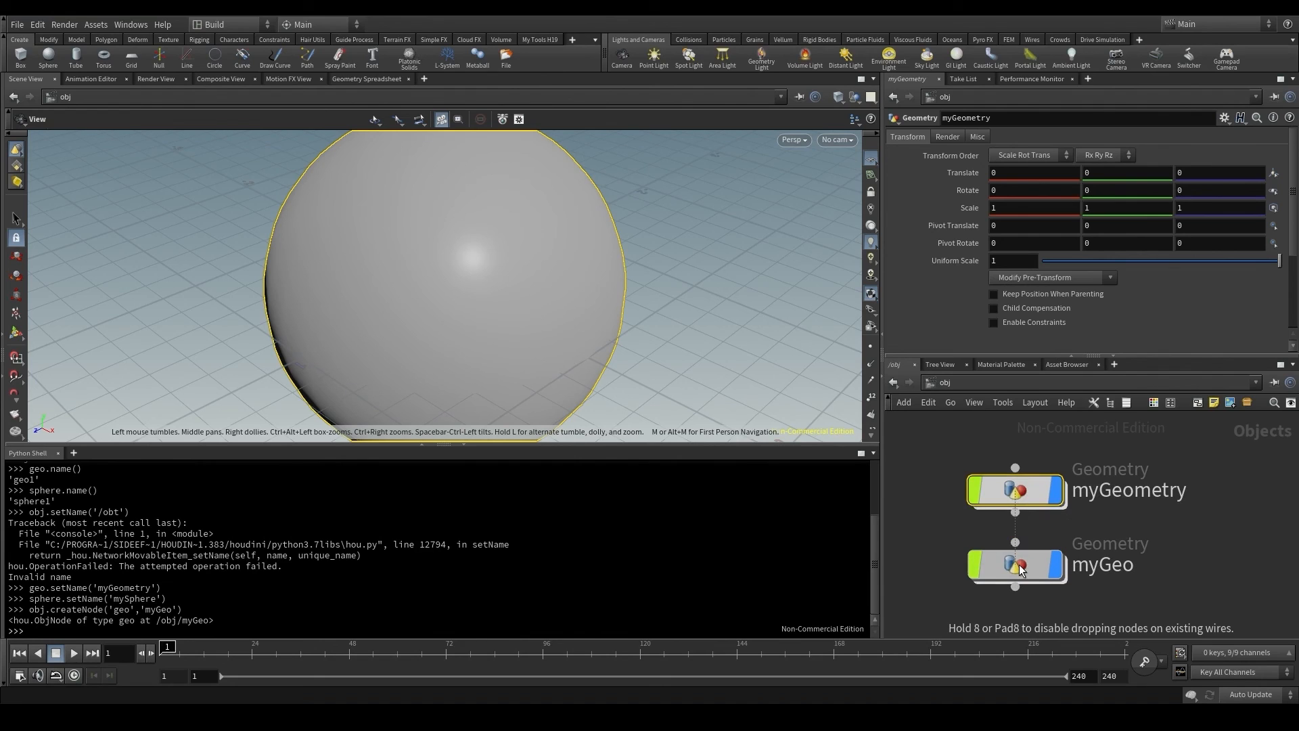
left_click(1014, 564)
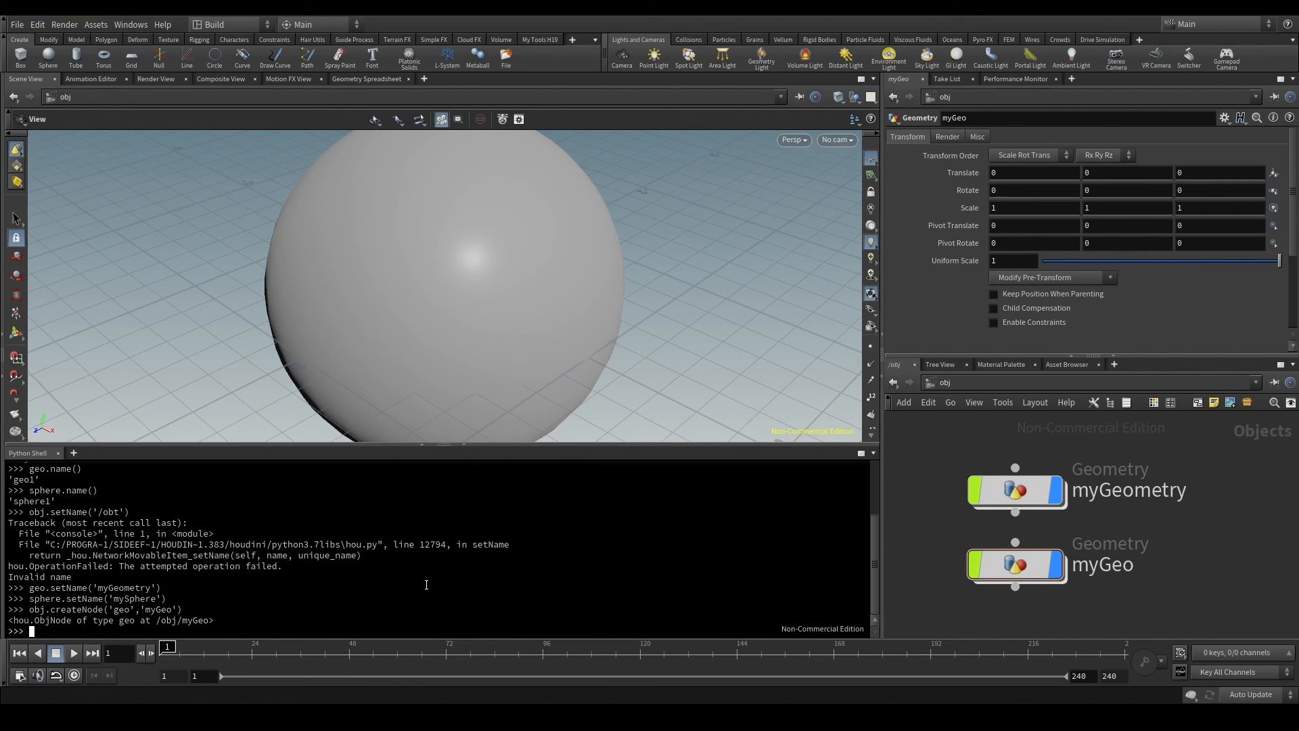
Rerun obj.createNode('geo','myGeo') to produce myGeo1, then double-click its name to rename.
type("geo.setName('myGeometry')")
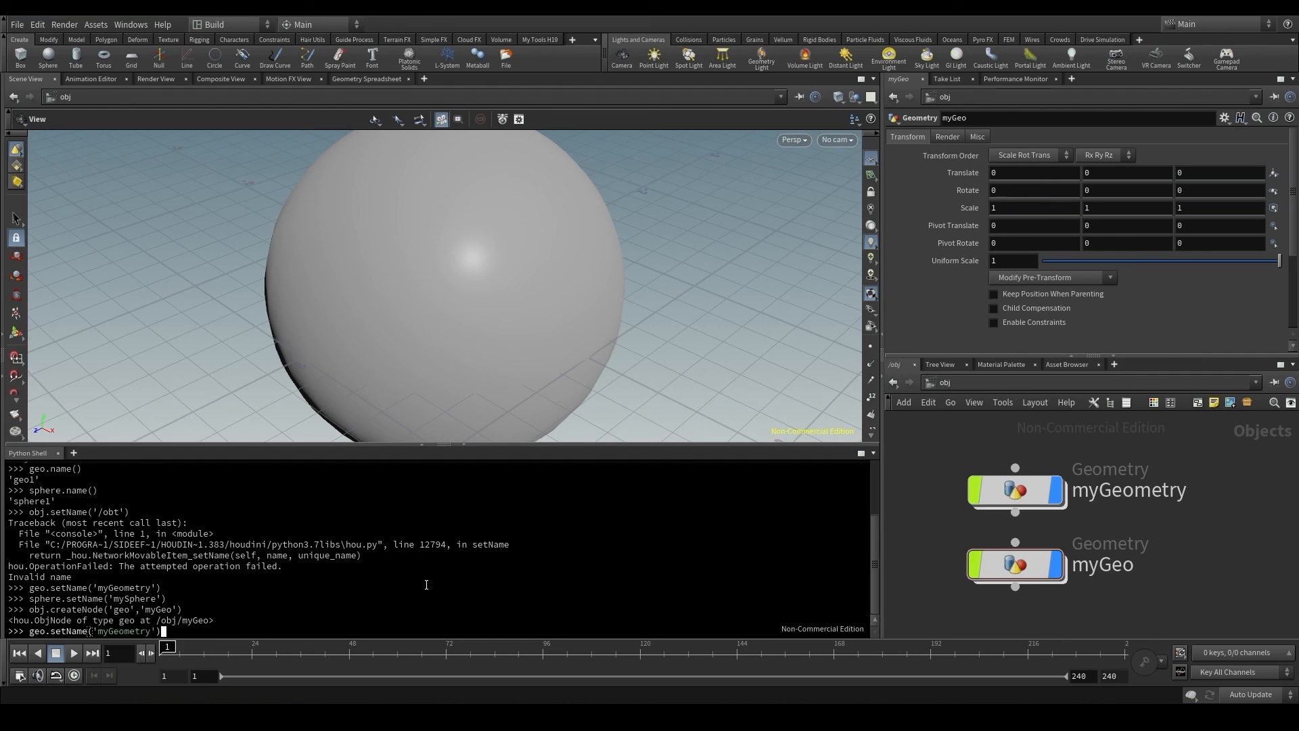
type("obj.createNode('geo','myGeo')")
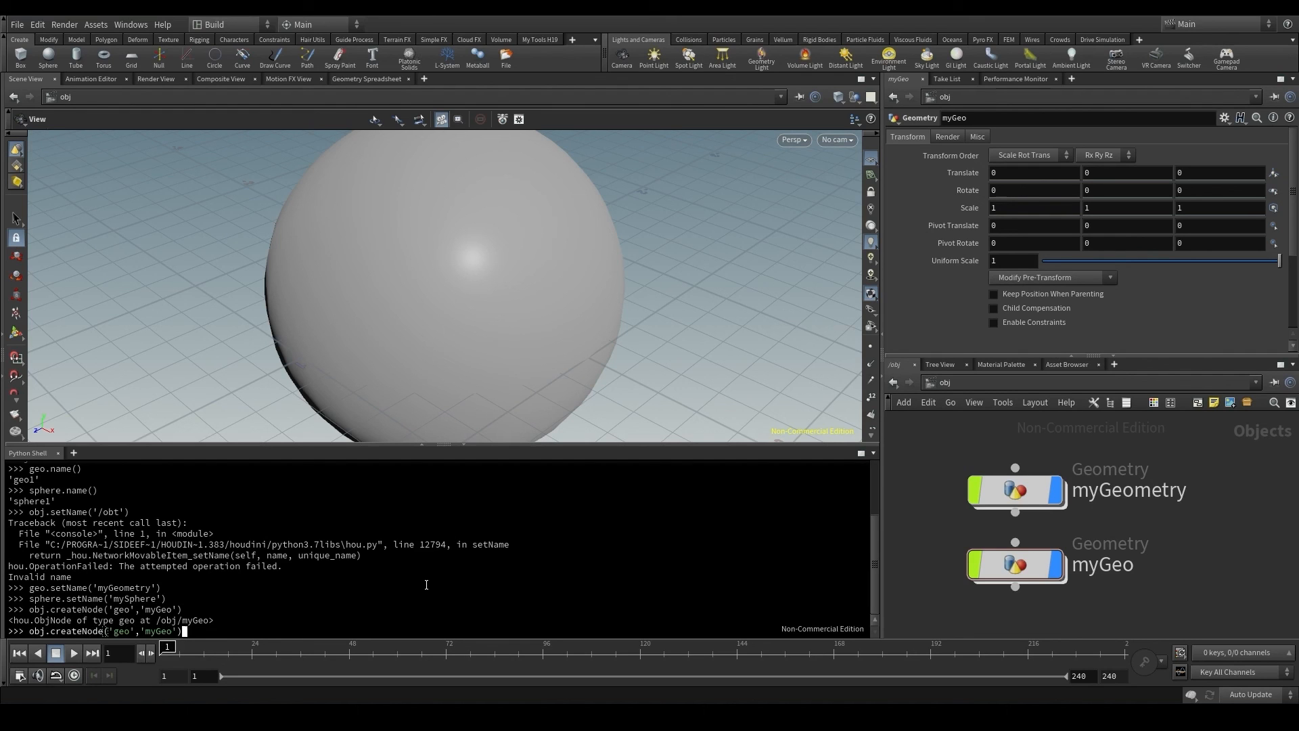
type("geo.setName('myGeometry')")
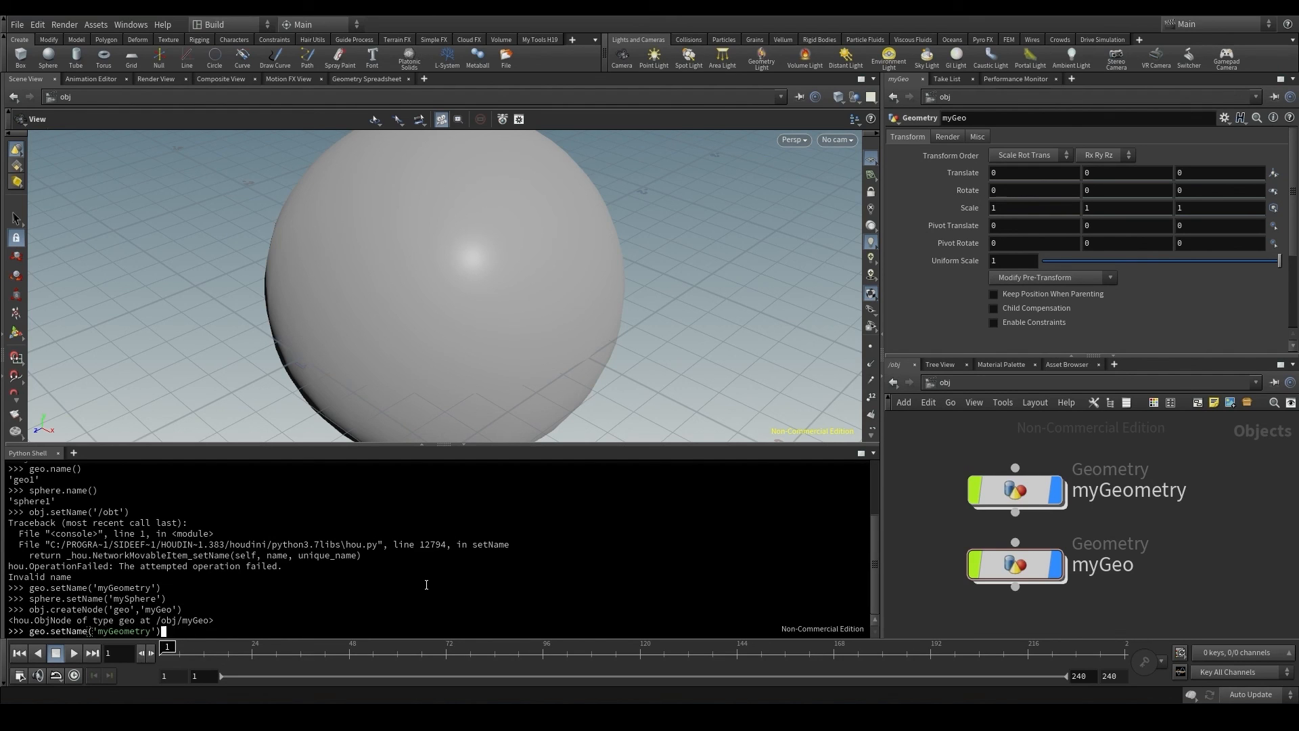
type("obj.createNode('geo','myGeo')")
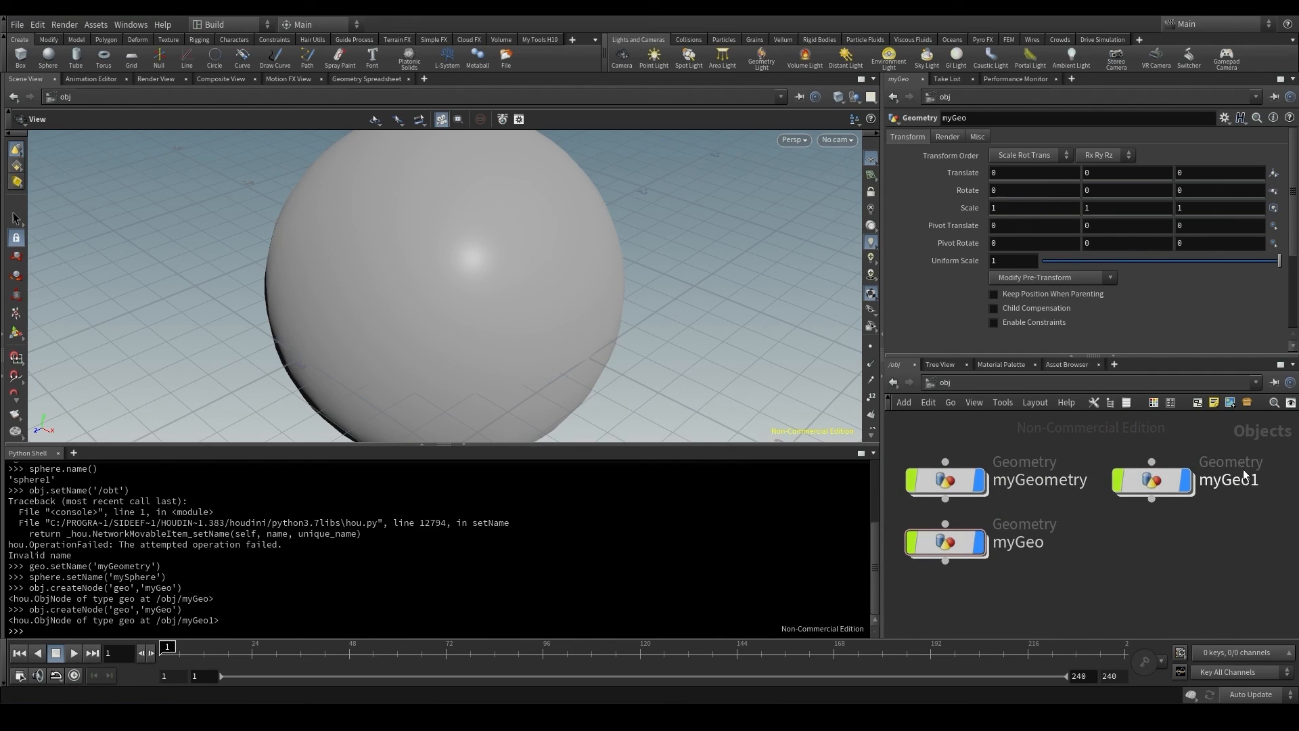
double_click(1229, 479)
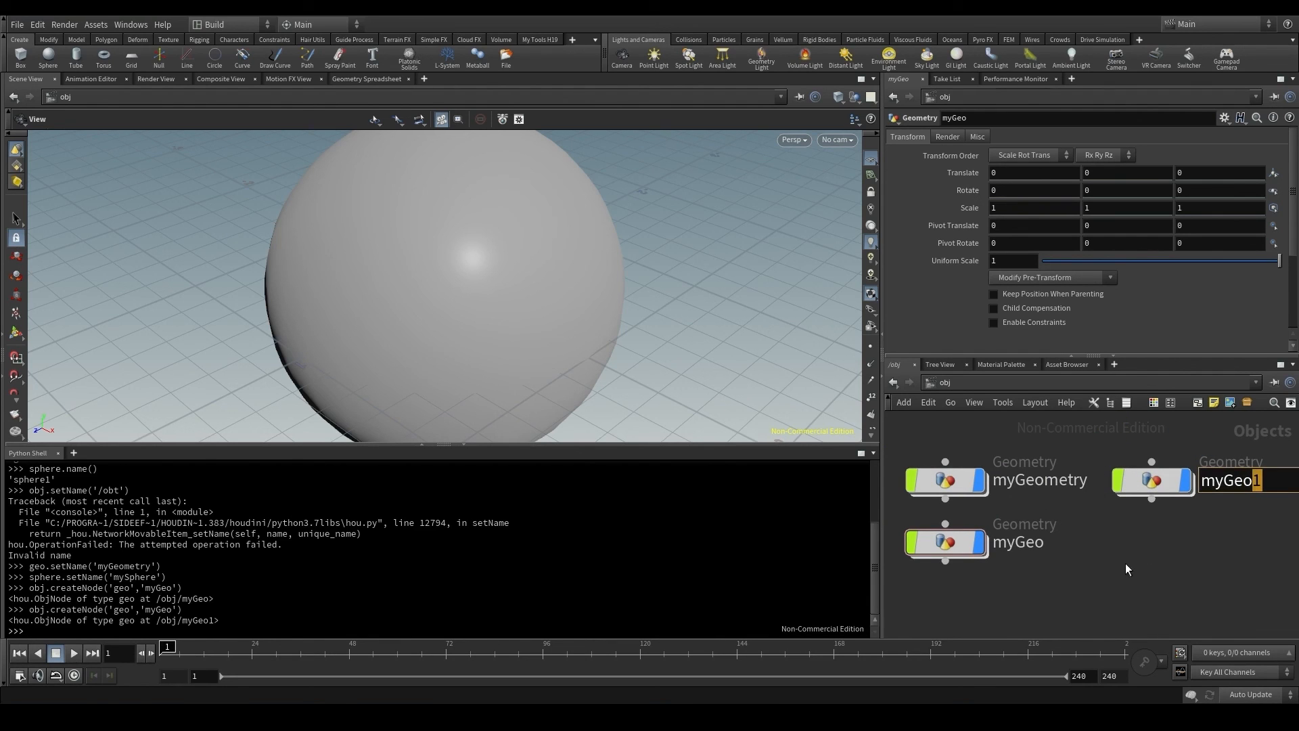